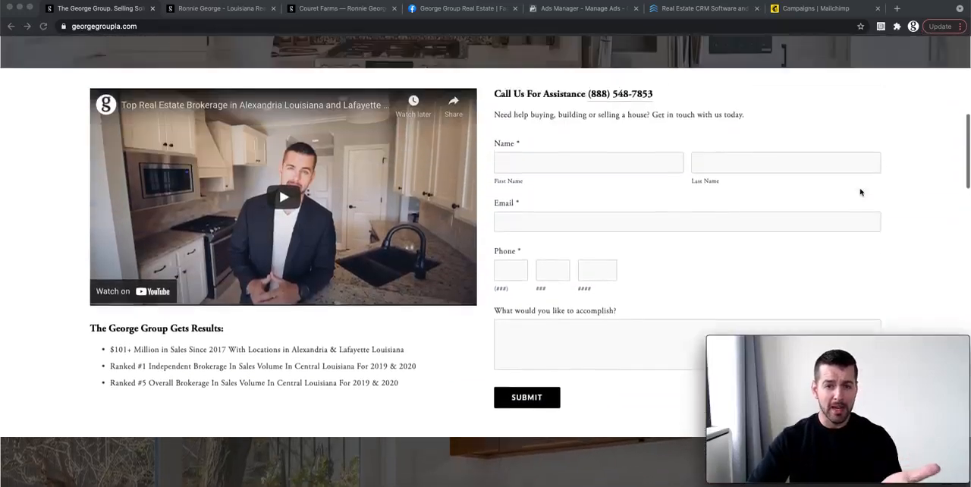
Cycle through the Couret Farms, Follow Up Boss and next browser tabs
{"action": "scroll", "scroll_direction": "up", "scroll_amount": 3}
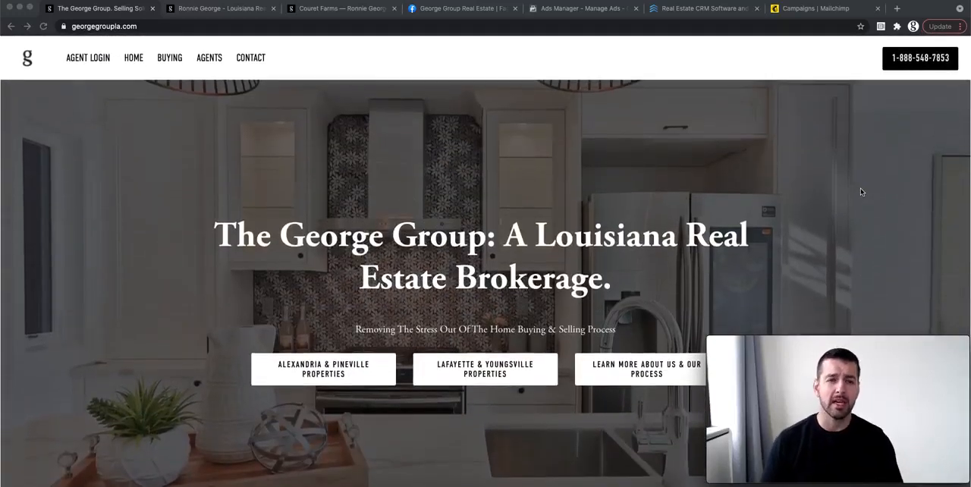
{"action": "left_click", "coordinate": [338, 9]}
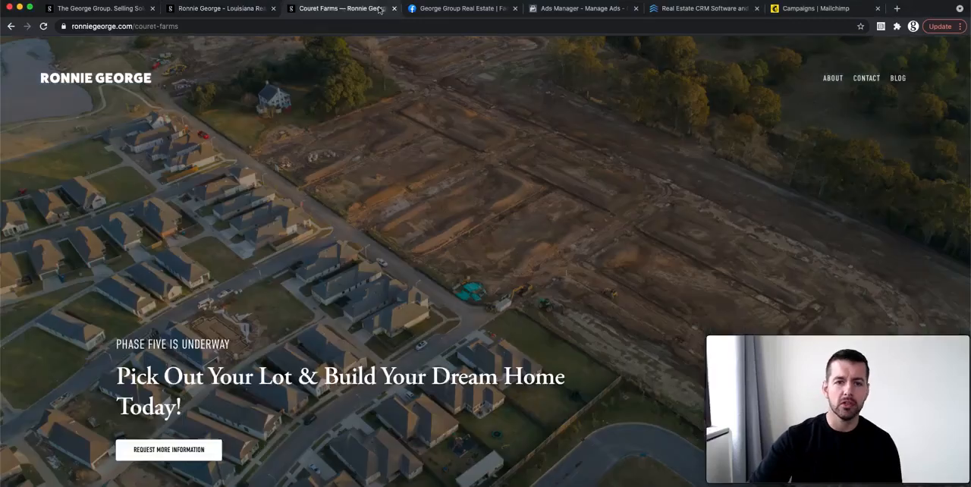
{"action": "left_click", "coordinate": [702, 8]}
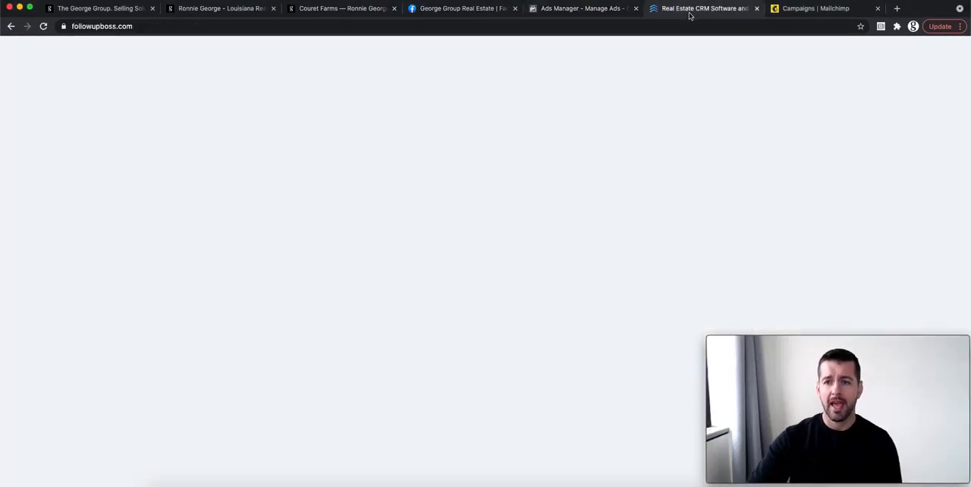
{"action": "left_click", "coordinate": [815, 8]}
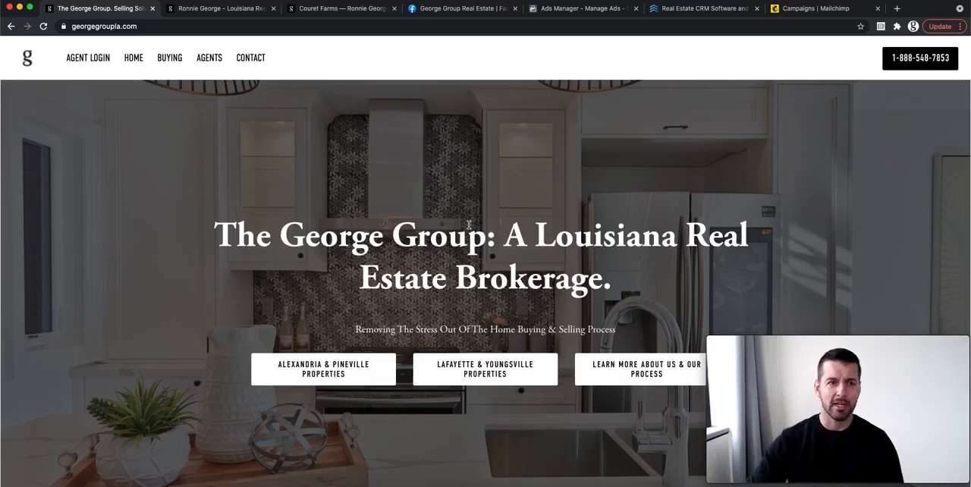
Scroll down through The George Group homepage and back up
{"action": "scroll", "scroll_direction": "down", "scroll_amount": 3}
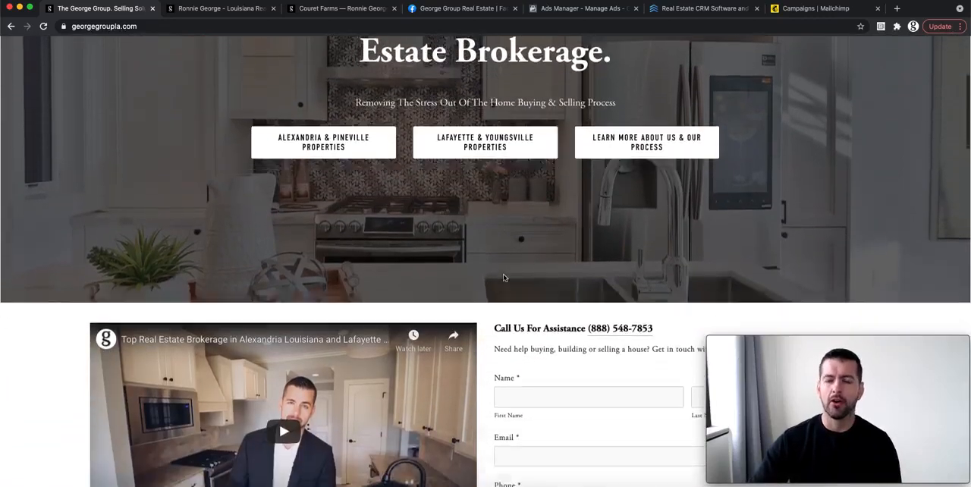
{"action": "scroll", "scroll_direction": "down", "scroll_amount": 3}
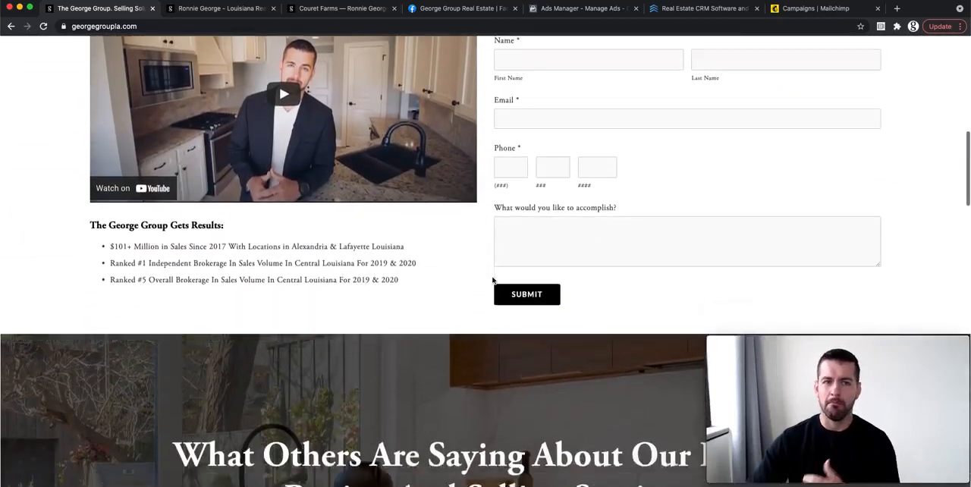
{"action": "scroll", "scroll_direction": "down", "scroll_amount": 3}
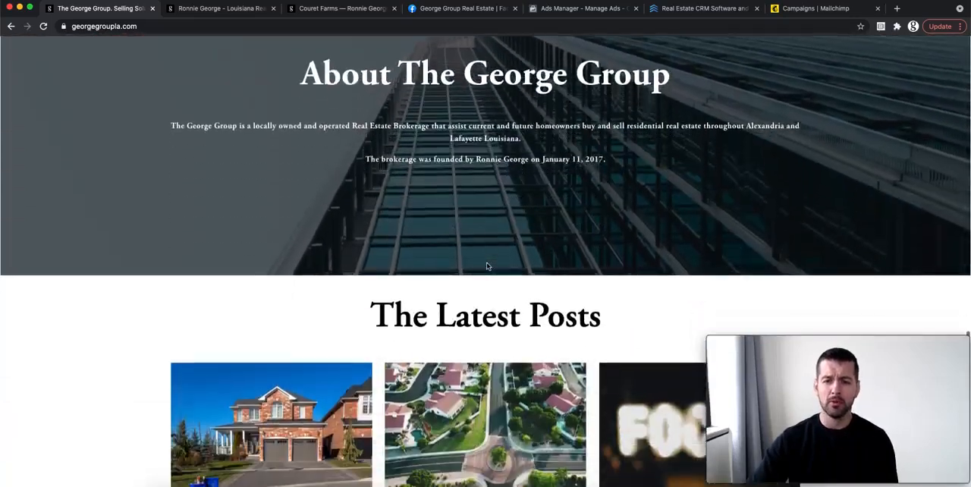
{"action": "scroll", "scroll_direction": "down", "scroll_amount": 3}
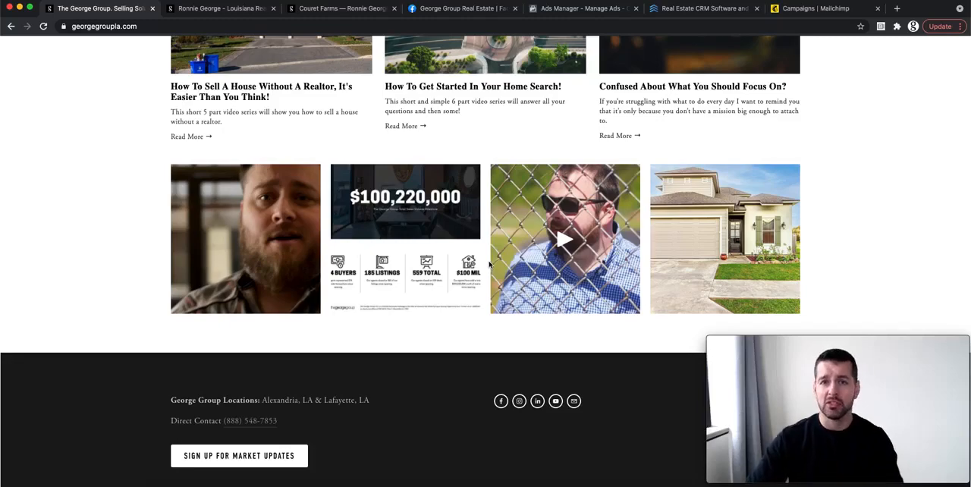
{"action": "scroll", "scroll_direction": "down", "scroll_amount": 3}
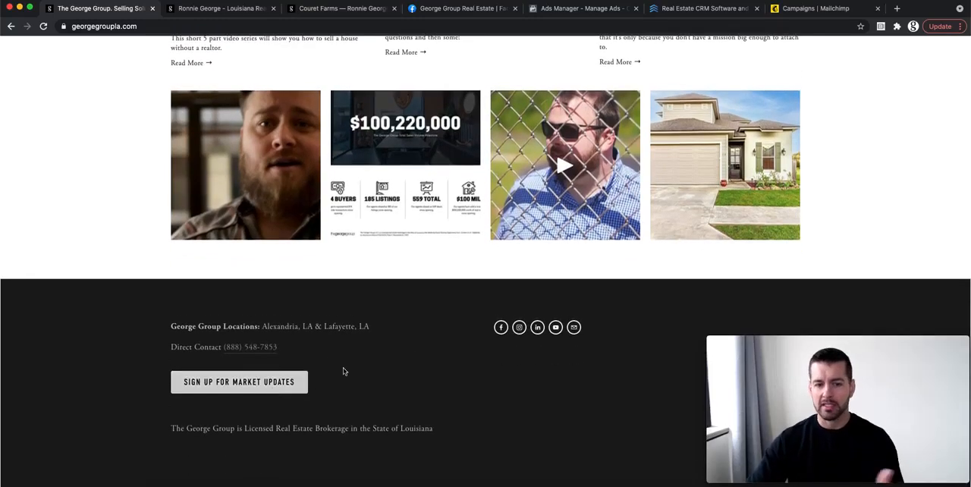
{"action": "scroll", "scroll_direction": "up", "scroll_amount": 3}
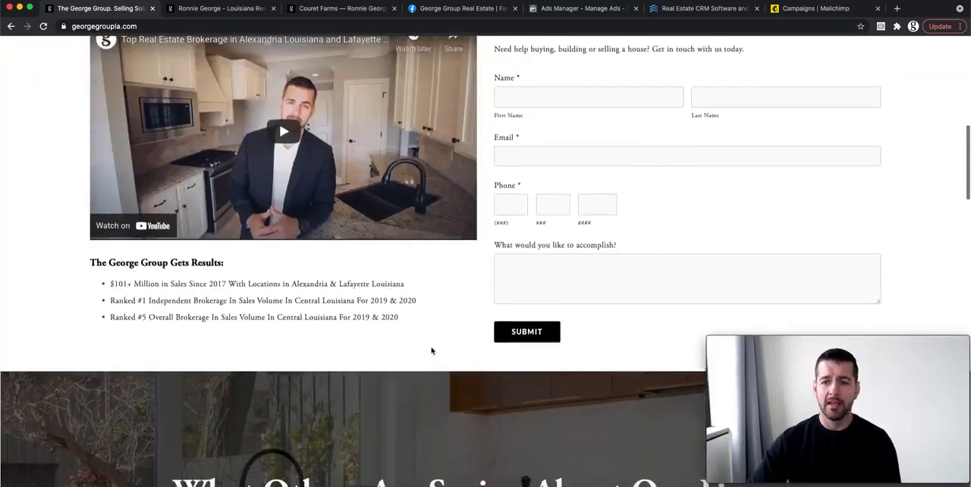
{"action": "scroll", "scroll_direction": "up", "scroll_amount": 3}
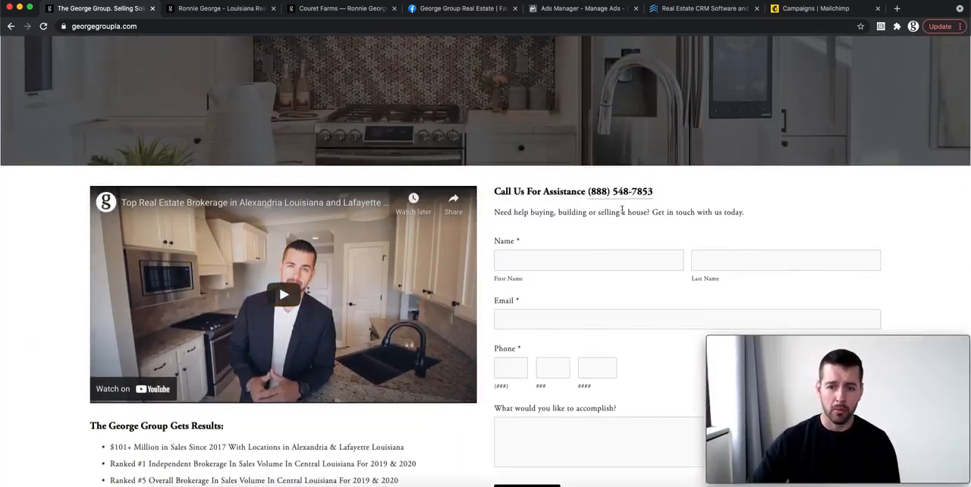
{"action": "scroll", "scroll_direction": "up", "scroll_amount": 3}
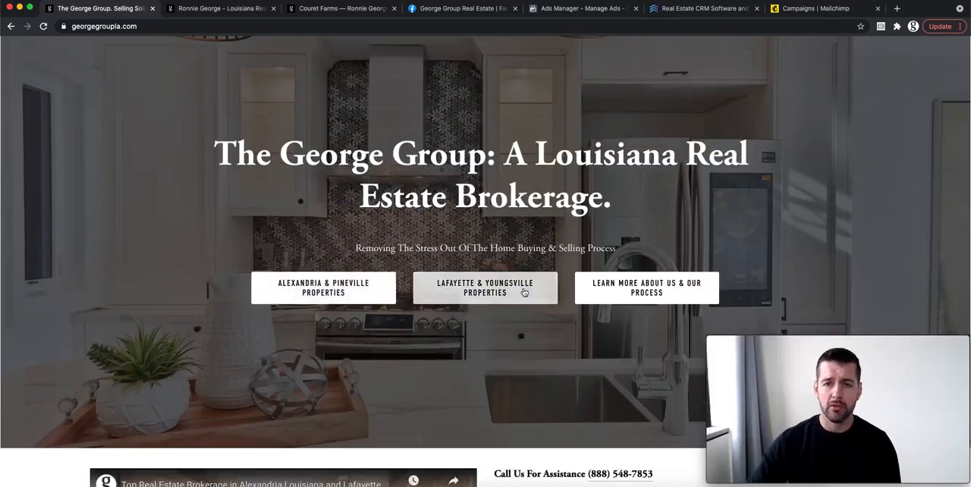
{"action": "mouse_move", "coordinate": [490, 245]}
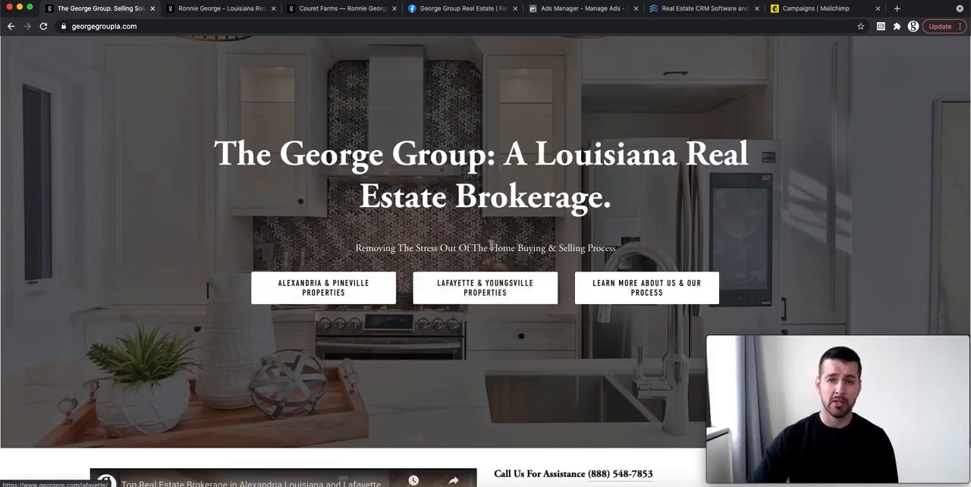
{"action": "mouse_move", "coordinate": [493, 243]}
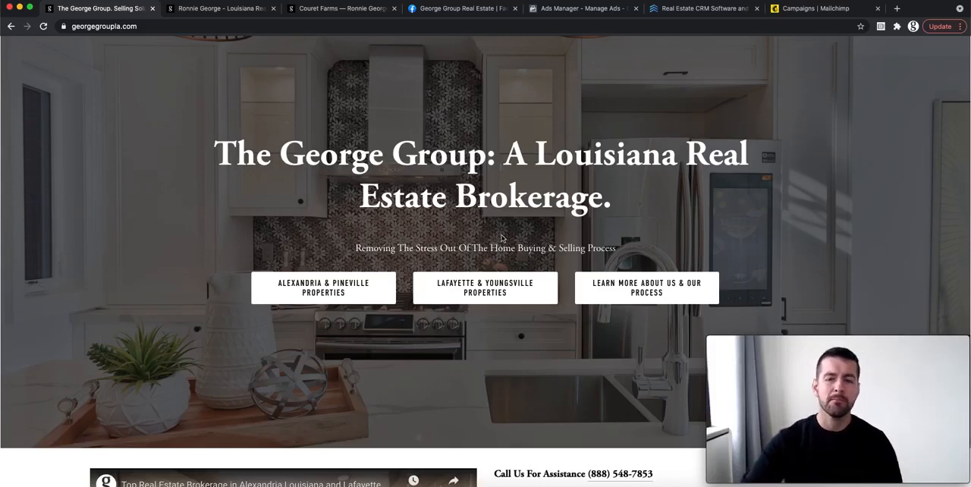
{"action": "mouse_move", "coordinate": [491, 172]}
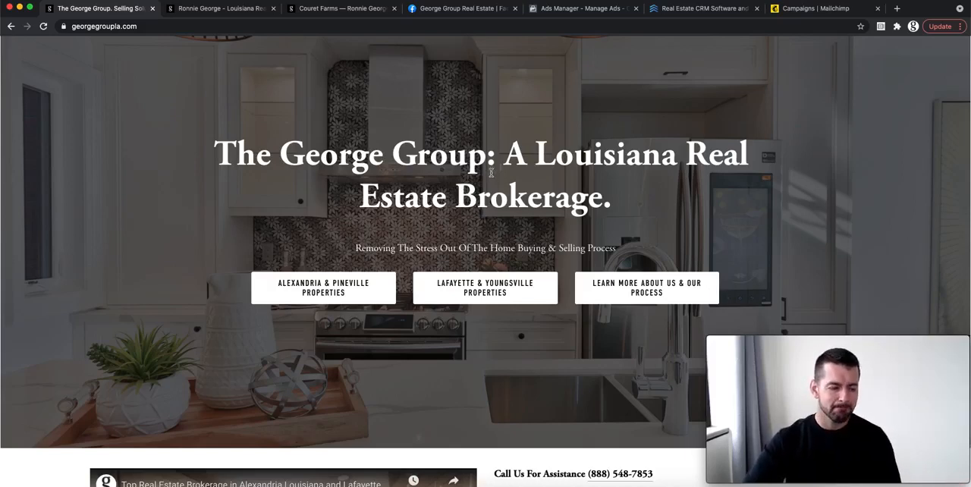
{"action": "mouse_move", "coordinate": [491, 173]}
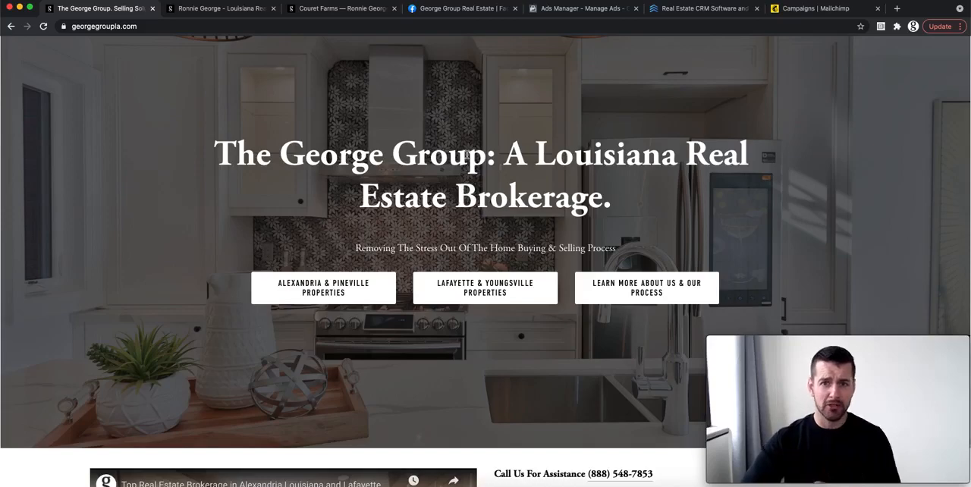
{"action": "mouse_move", "coordinate": [308, 76]}
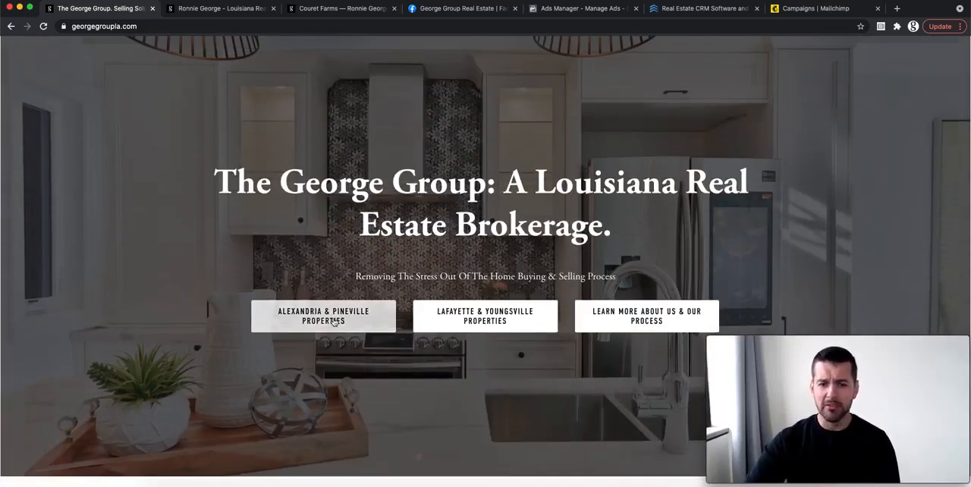
Open and browse the newest Alexandria and Pineville listings
{"action": "left_click", "coordinate": [323, 316]}
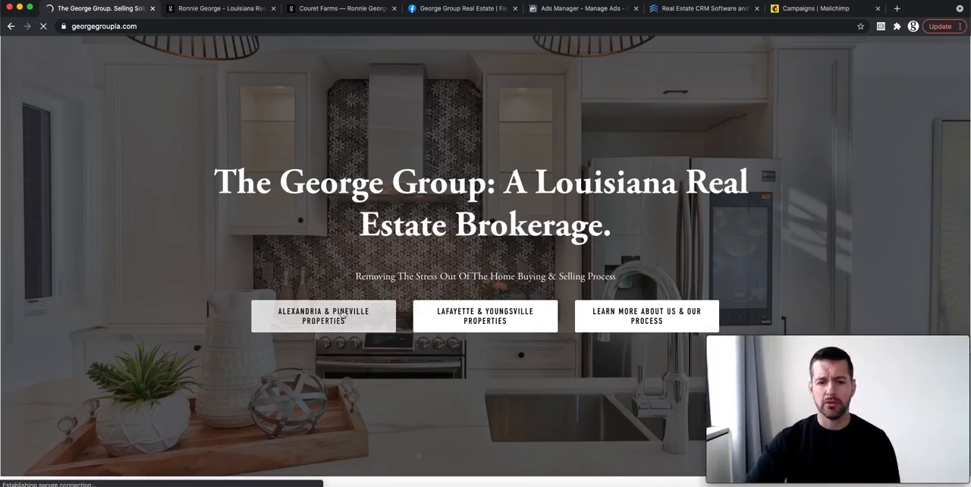
{"action": "left_click", "coordinate": [323, 316]}
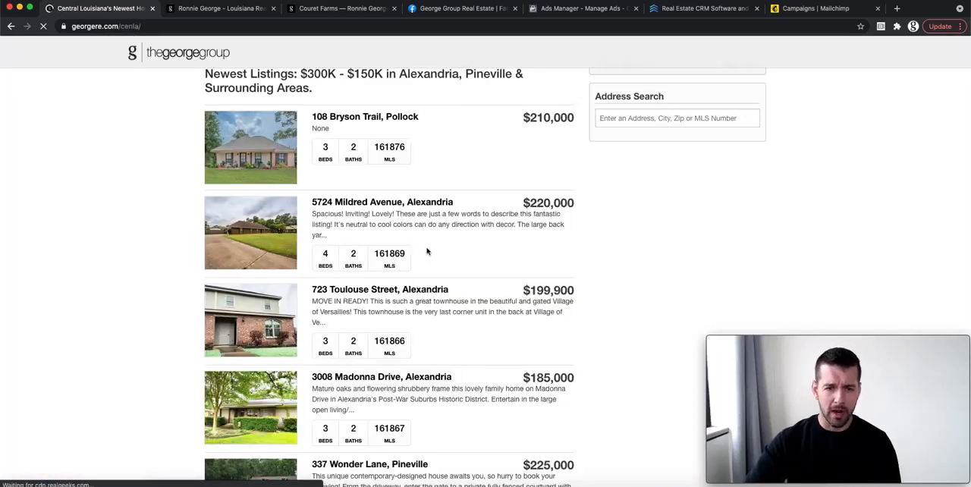
{"action": "scroll", "scroll_direction": "down", "scroll_amount": 3}
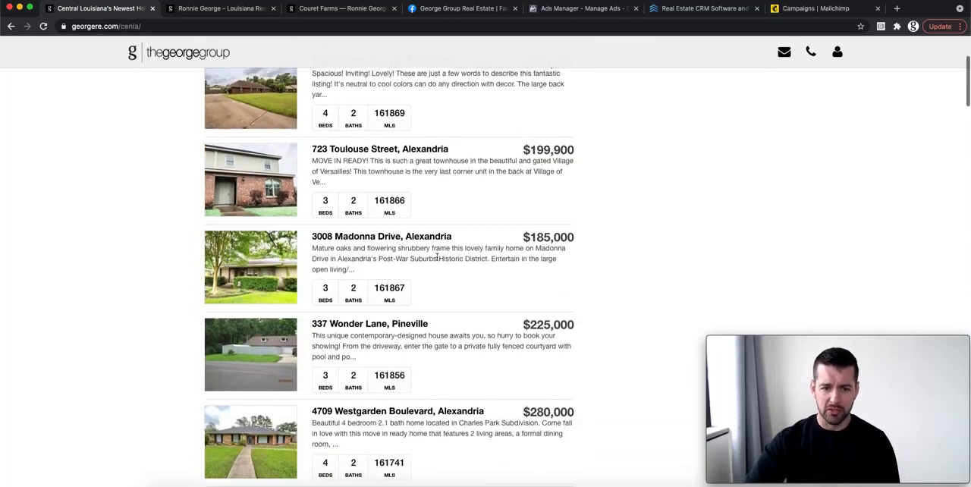
{"action": "scroll", "scroll_direction": "up", "scroll_amount": 3}
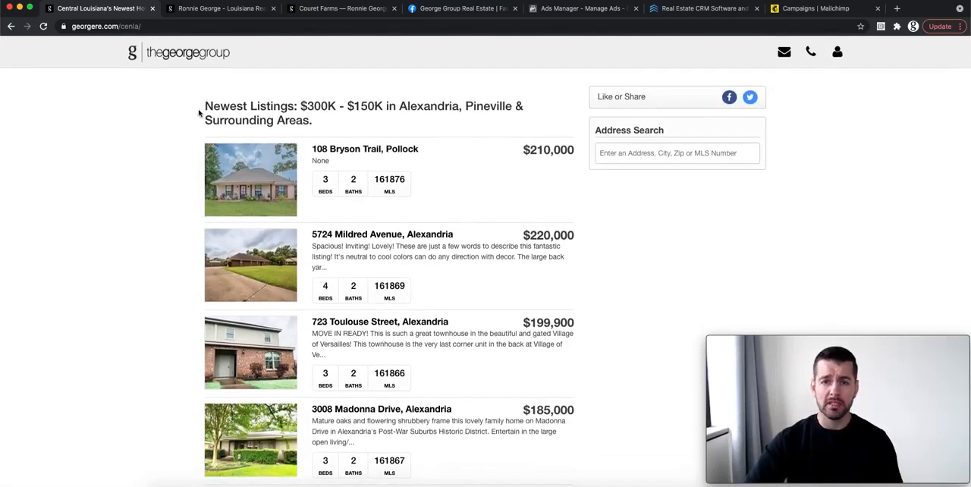
Return to the homepage, view the newest Lafayette and Youngsville listings, and return
{"action": "left_click", "coordinate": [11, 25]}
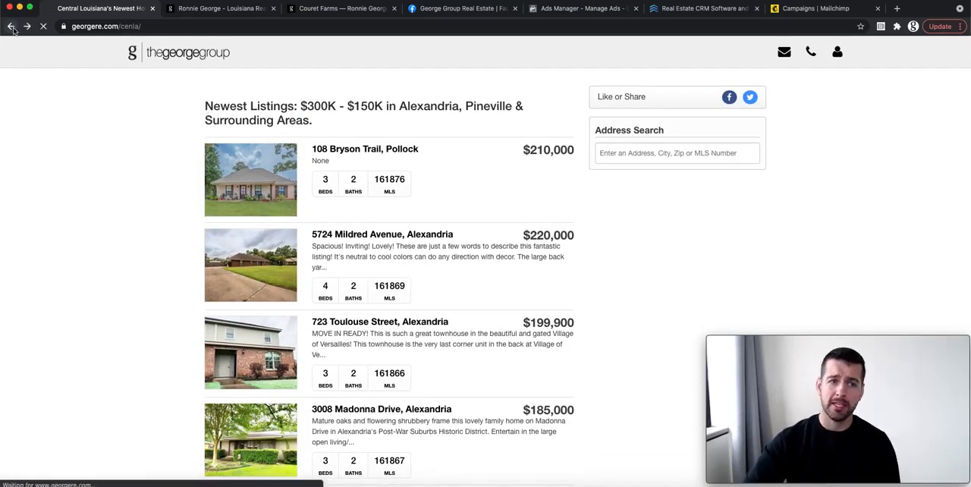
{"action": "left_click", "coordinate": [11, 26]}
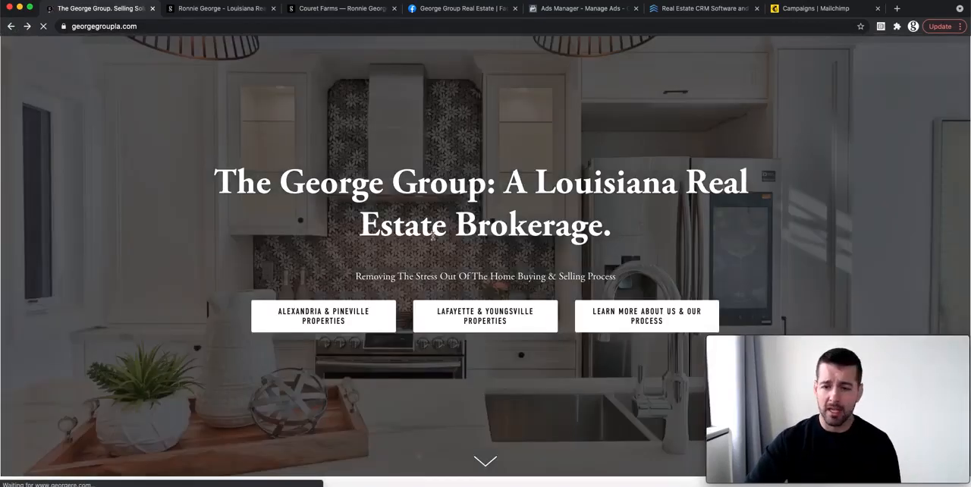
{"action": "left_click", "coordinate": [484, 316]}
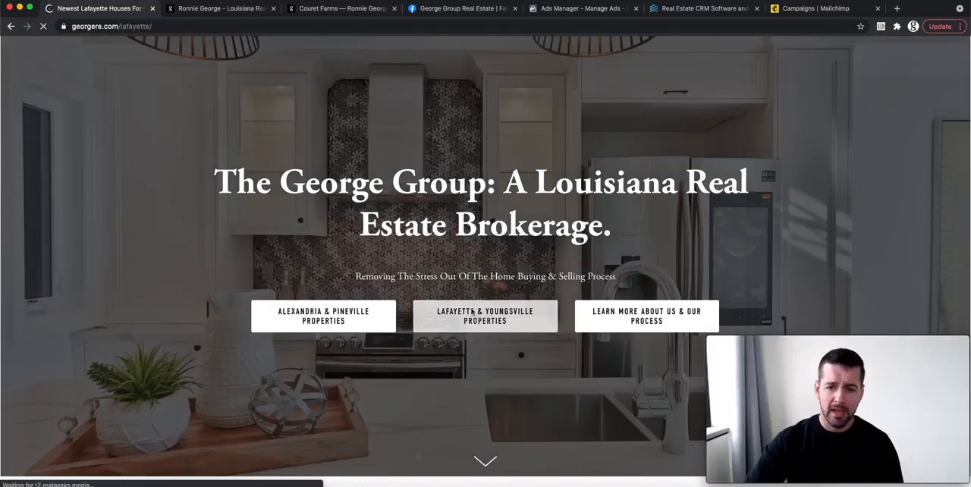
{"action": "left_click", "coordinate": [485, 315]}
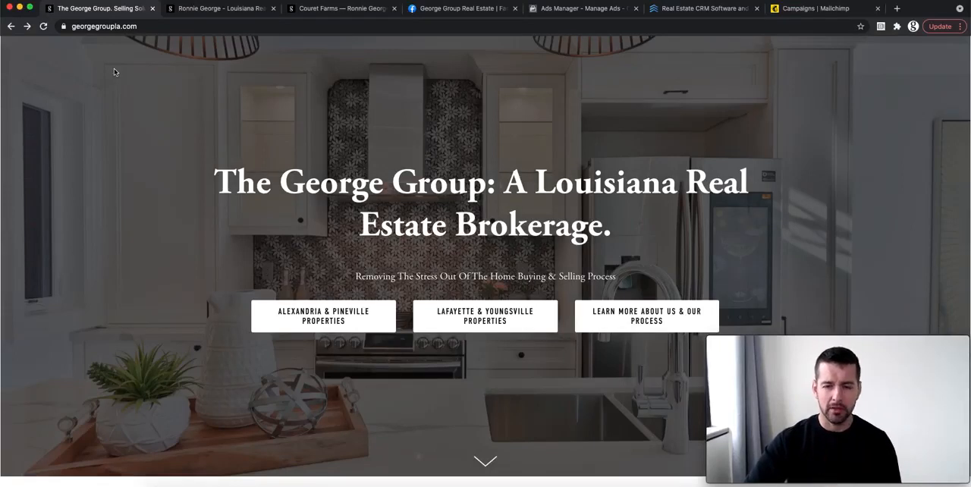
{"action": "mouse_move", "coordinate": [537, 239]}
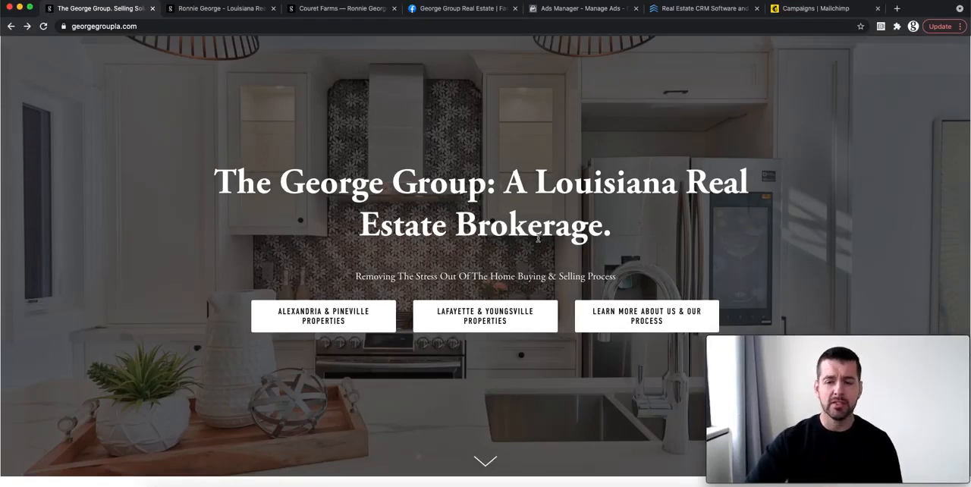
{"action": "mouse_move", "coordinate": [646, 316]}
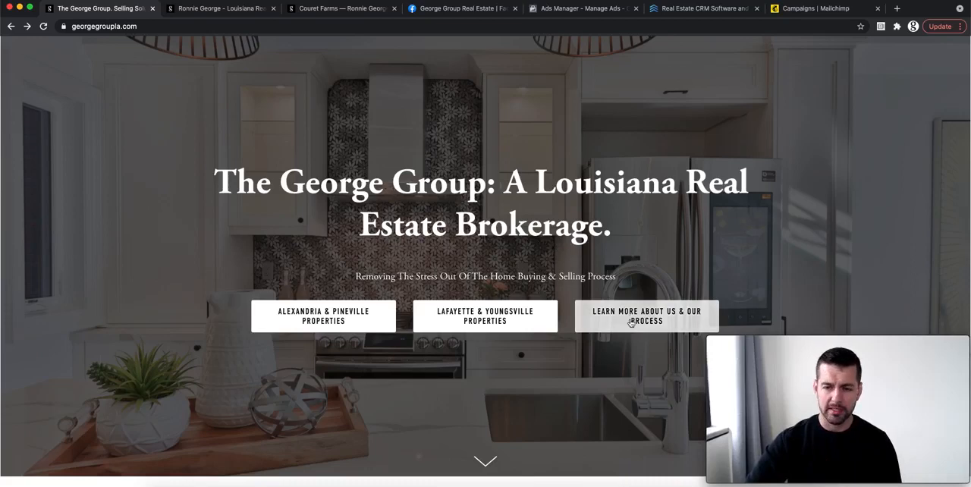
Open the all-in-one landing page, preview and close the free consultation form, scroll down
{"action": "left_click", "coordinate": [646, 316]}
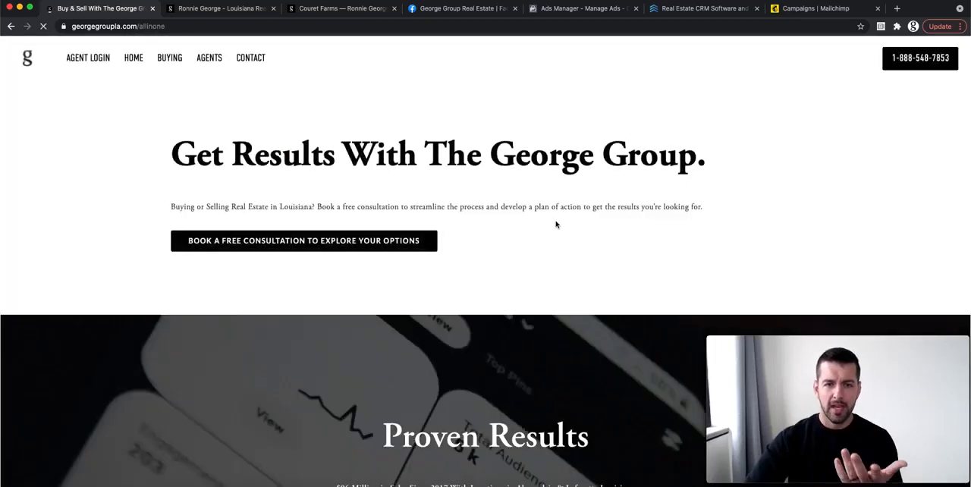
{"action": "scroll", "scroll_direction": "down", "scroll_amount": 3}
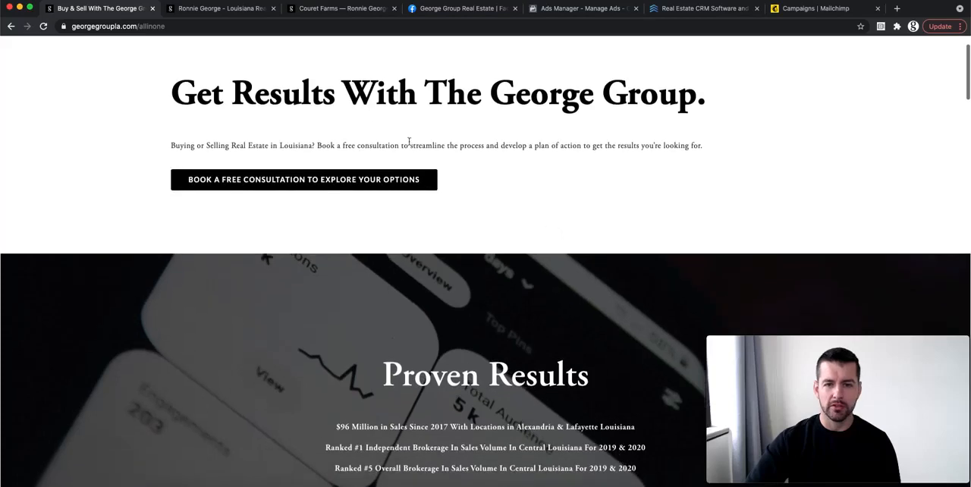
{"action": "left_click", "coordinate": [303, 179]}
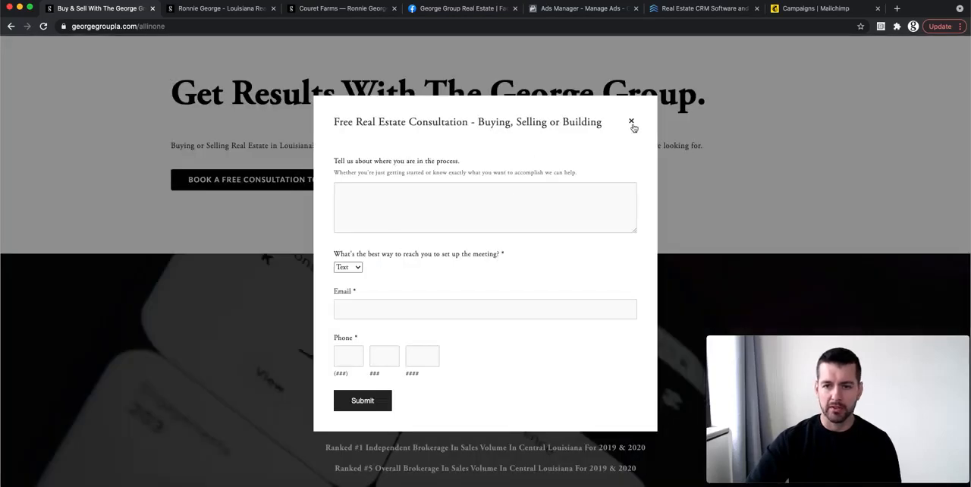
{"action": "left_click", "coordinate": [631, 121]}
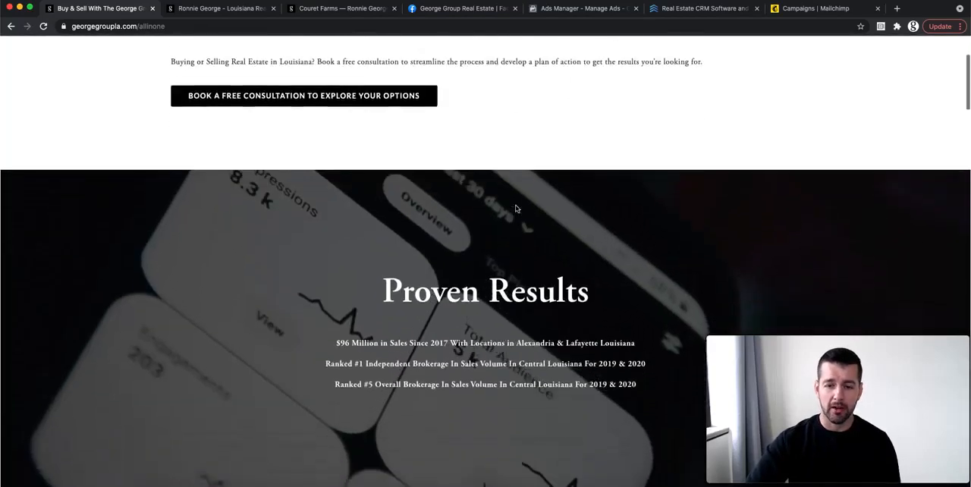
{"action": "scroll", "scroll_direction": "down", "scroll_amount": 3}
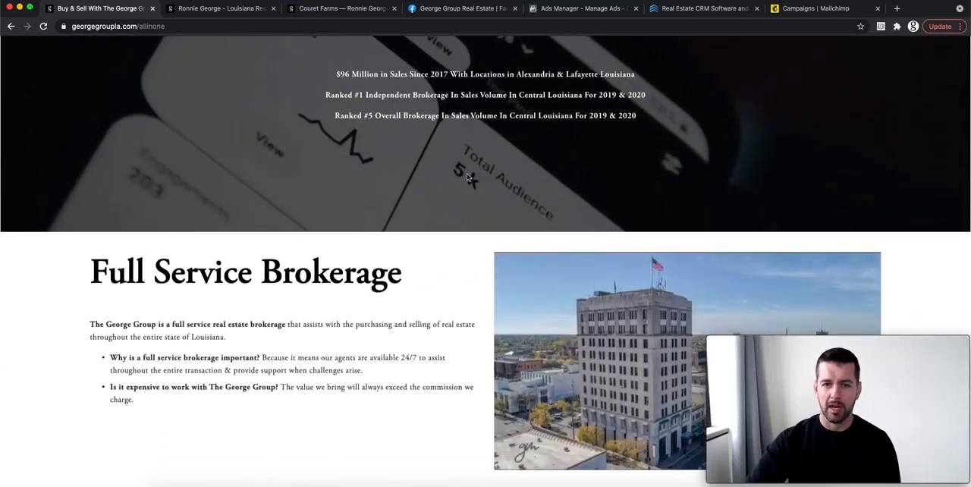
{"action": "scroll", "scroll_direction": "down", "scroll_amount": 3}
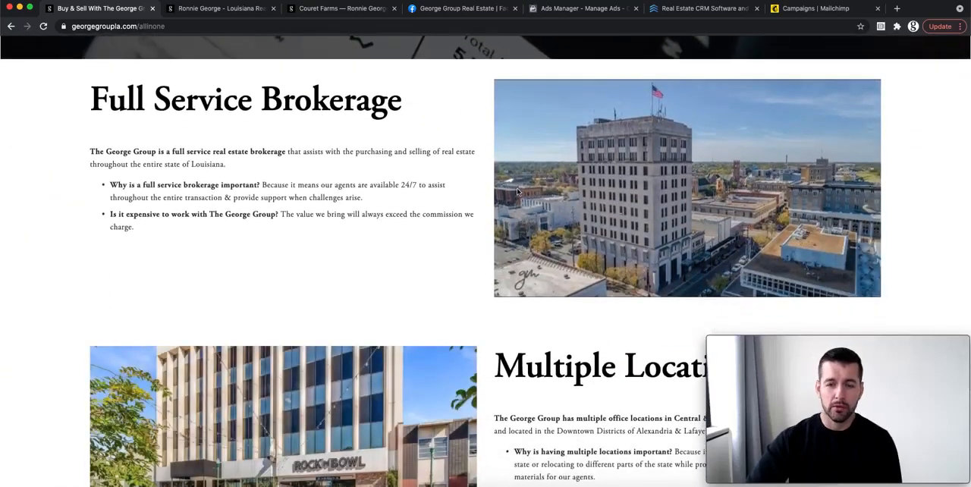
{"action": "scroll", "scroll_direction": "down", "scroll_amount": 3}
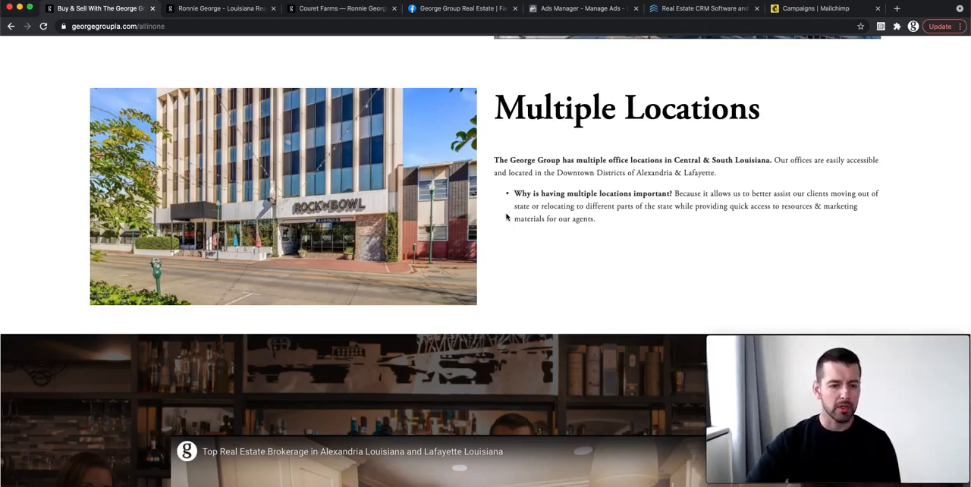
Scroll through the all-in-one page's sections to the bottom
{"action": "scroll", "scroll_direction": "down", "scroll_amount": 3}
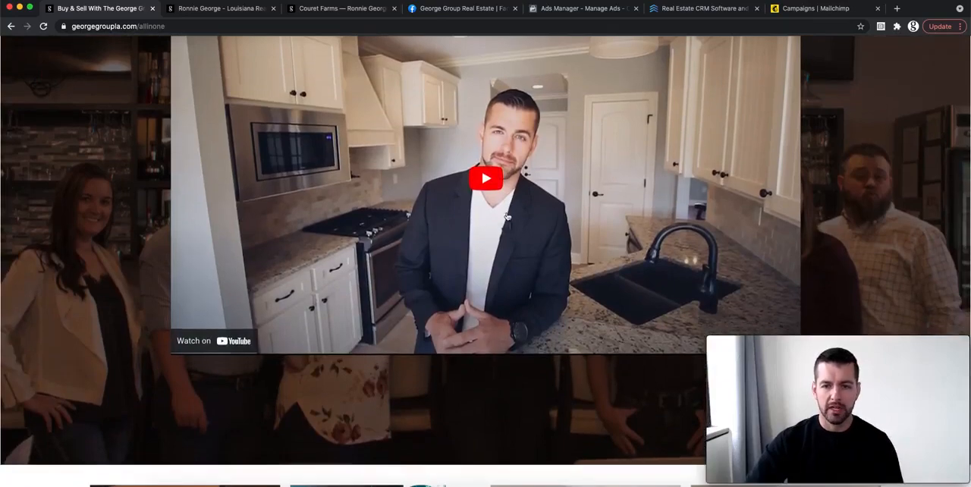
{"action": "scroll", "scroll_direction": "down", "scroll_amount": 3}
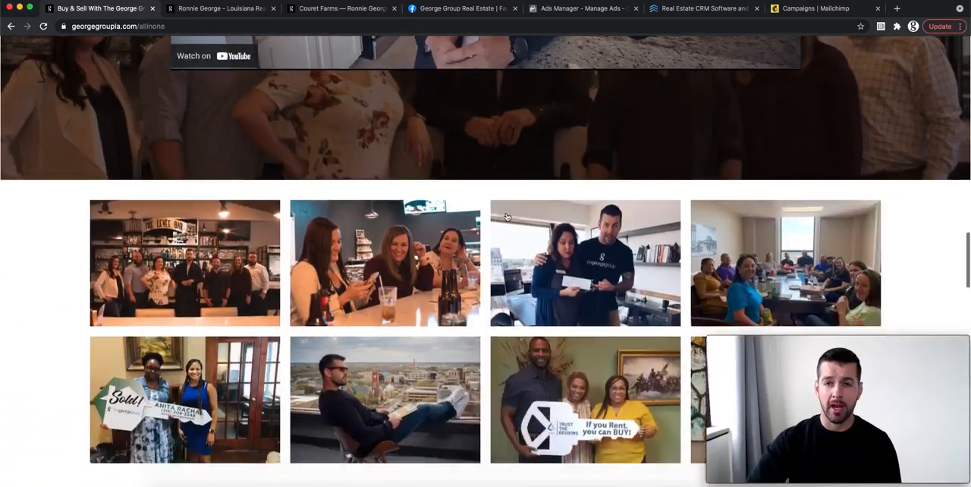
{"action": "scroll", "scroll_direction": "down", "scroll_amount": 3}
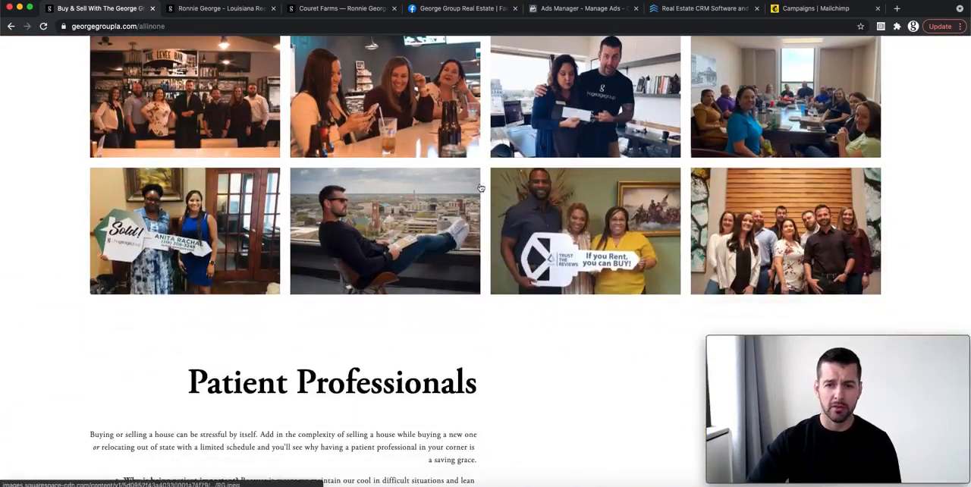
{"action": "scroll", "scroll_direction": "down", "scroll_amount": 3}
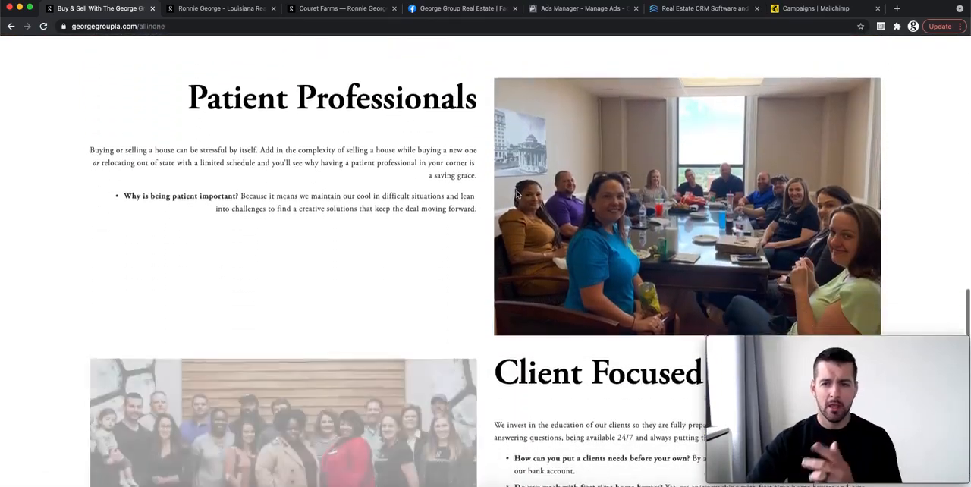
{"action": "scroll", "scroll_direction": "down", "scroll_amount": 3}
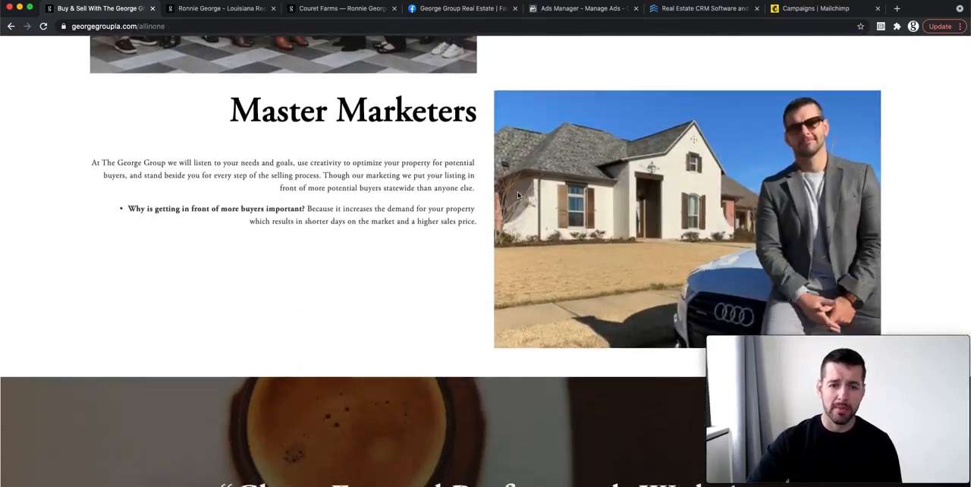
{"action": "scroll", "scroll_direction": "down", "scroll_amount": 3}
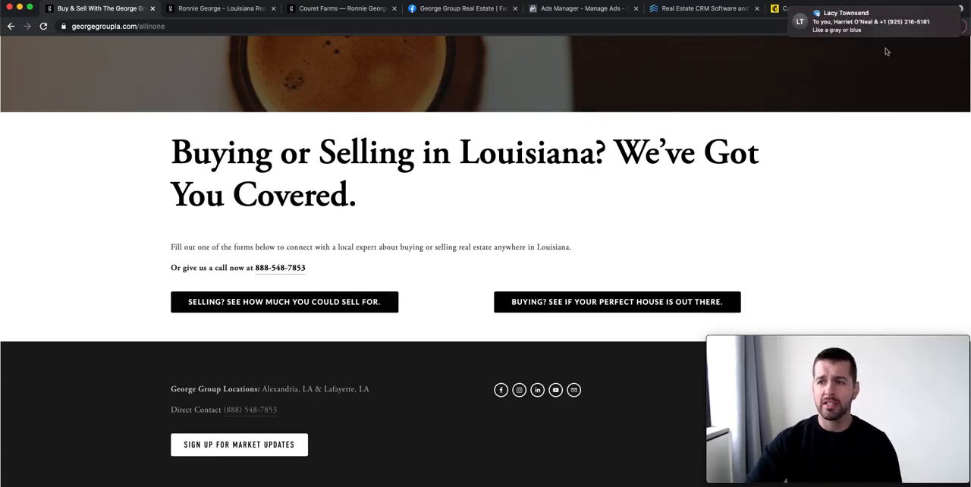
Dismiss the message notification, scroll back up, and open the Agents page
{"action": "left_click", "coordinate": [811, 8]}
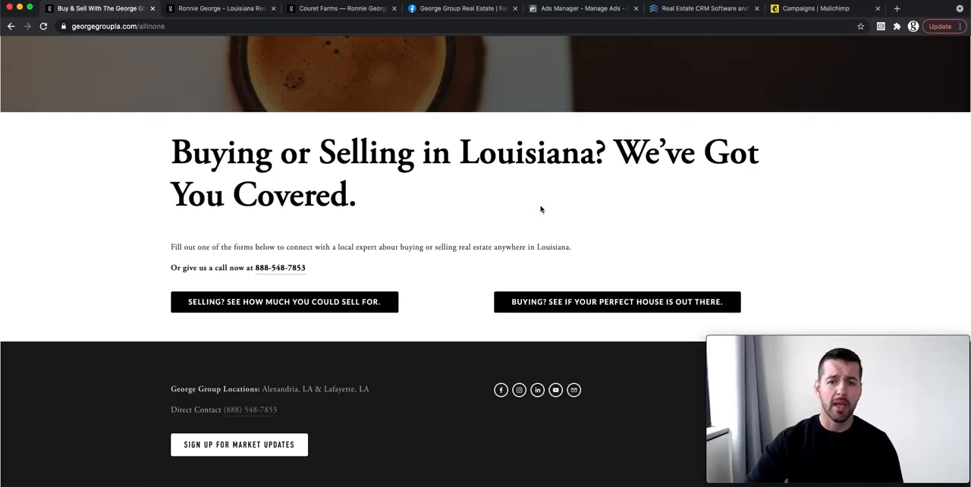
{"action": "scroll", "scroll_direction": "up", "scroll_amount": 3}
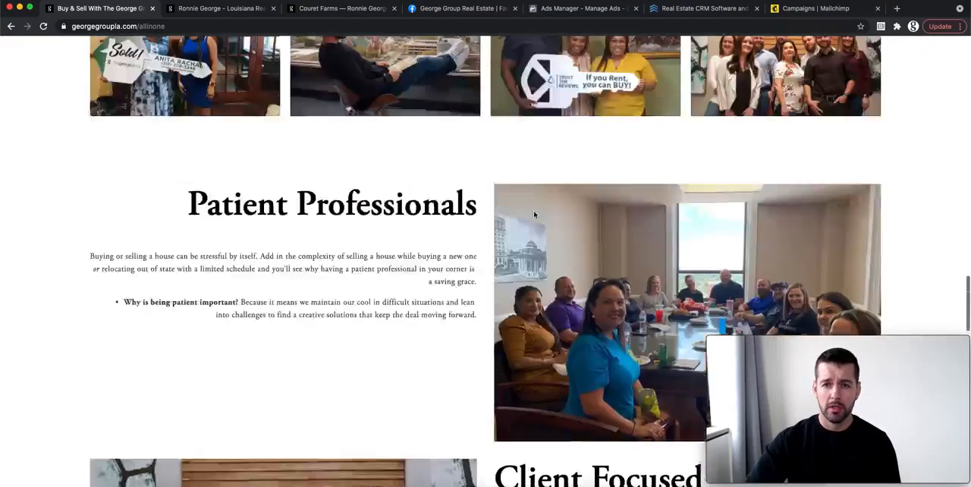
{"action": "scroll", "scroll_direction": "up", "scroll_amount": 3}
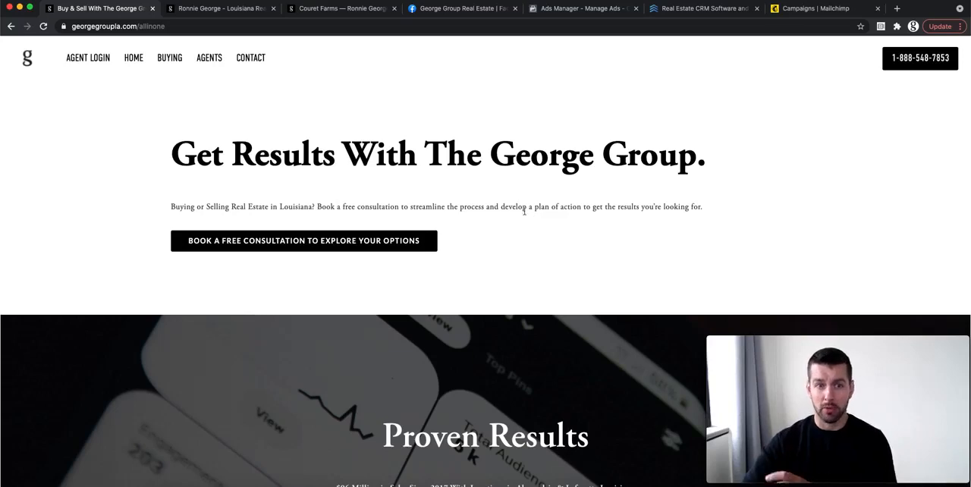
{"action": "left_click", "coordinate": [209, 58]}
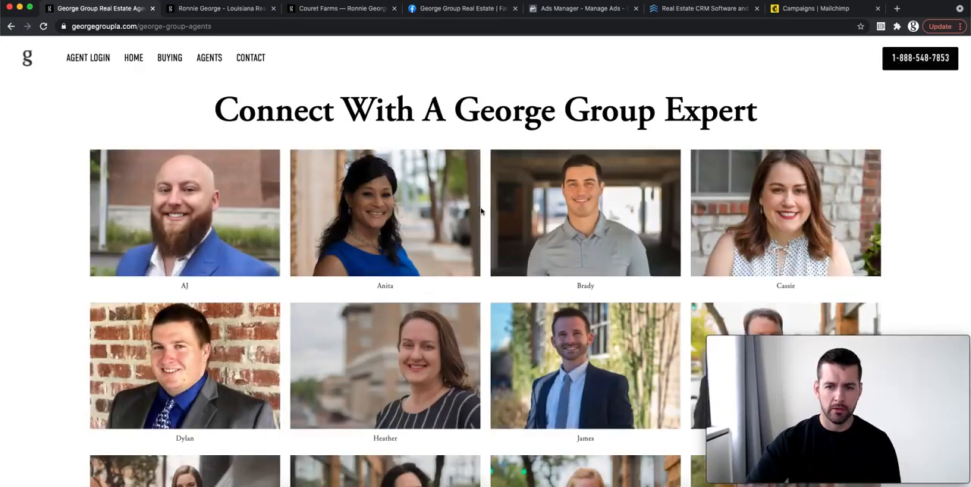
Browse the agents directory, then open Contact and scroll into its client photo gallery
{"action": "scroll", "scroll_direction": "down", "scroll_amount": 3}
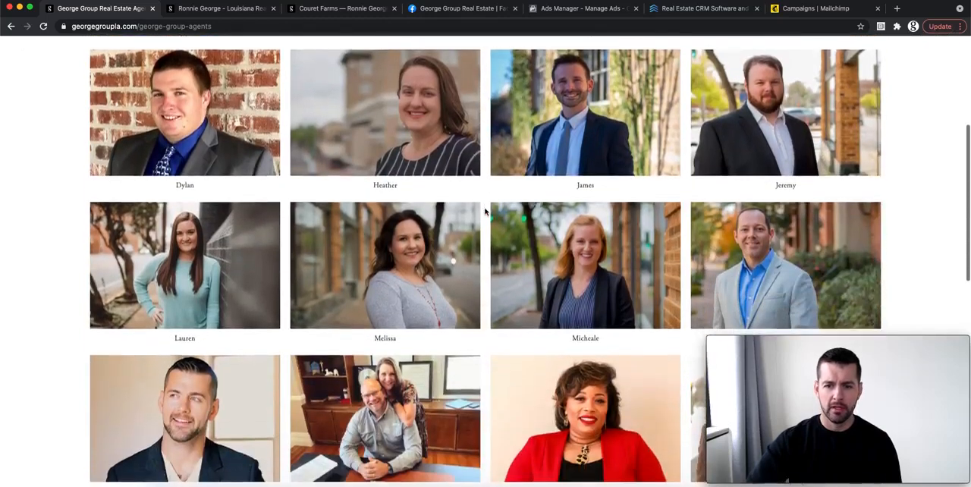
{"action": "scroll", "scroll_direction": "down", "scroll_amount": 3}
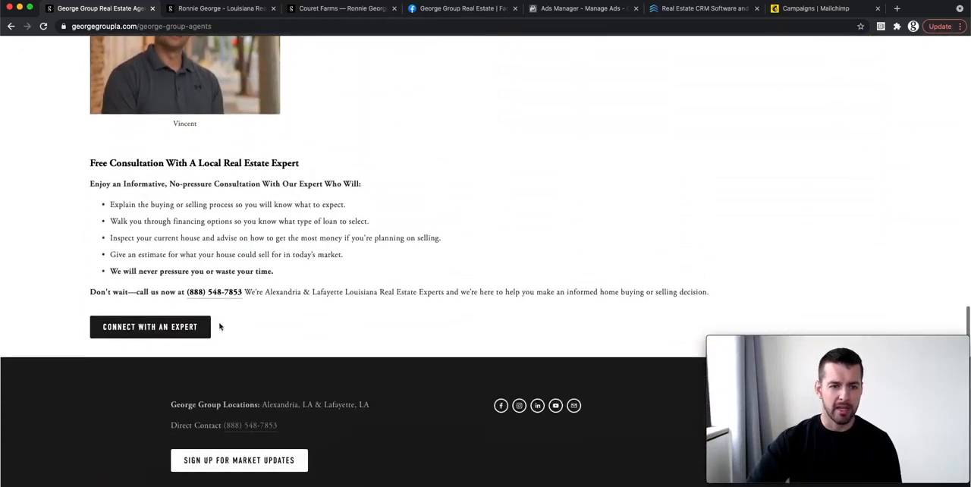
{"action": "scroll", "scroll_direction": "up", "scroll_amount": 3}
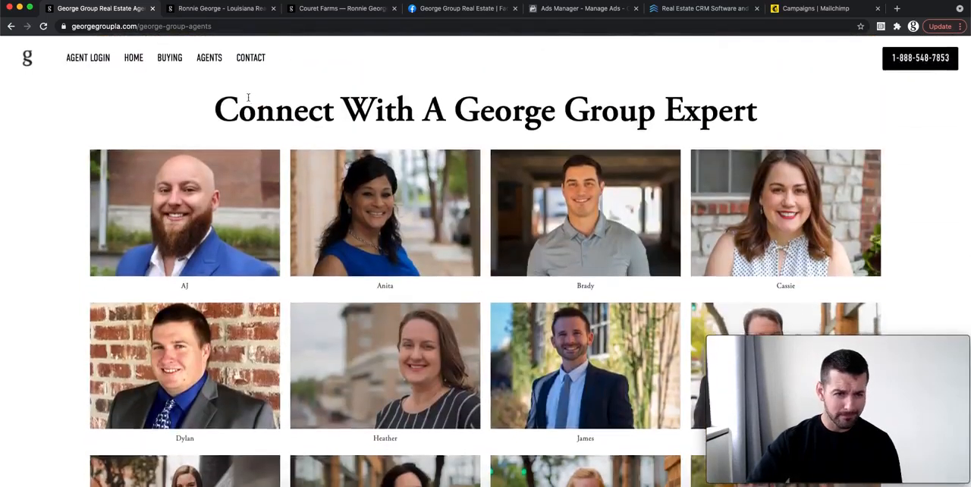
{"action": "left_click", "coordinate": [250, 57]}
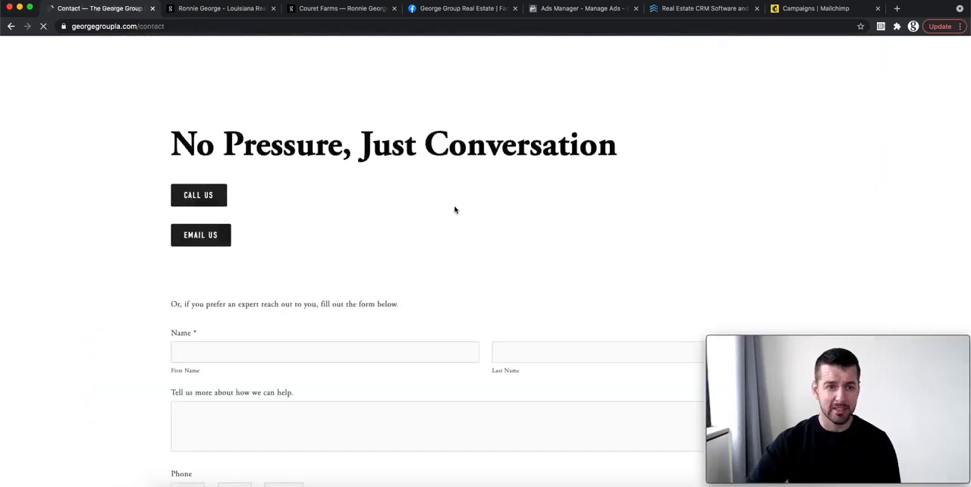
{"action": "scroll", "scroll_direction": "down", "scroll_amount": 3}
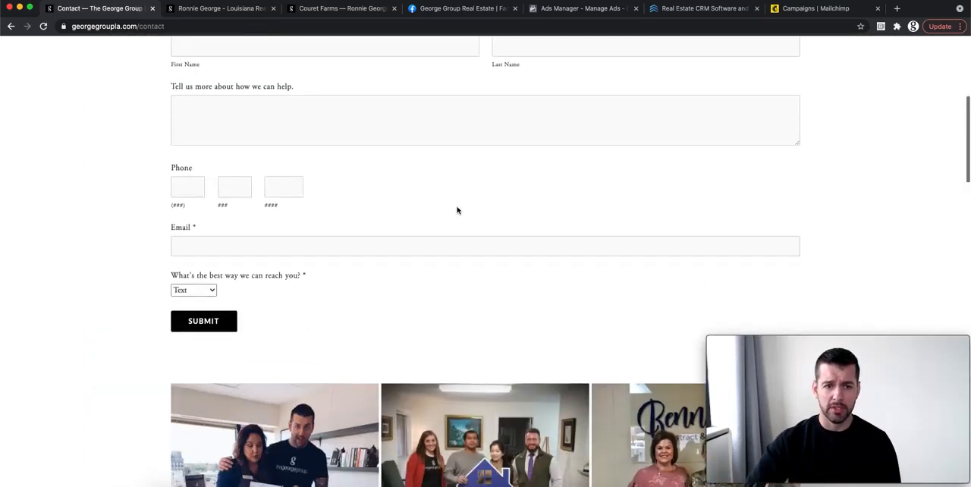
{"action": "scroll", "scroll_direction": "down", "scroll_amount": 3}
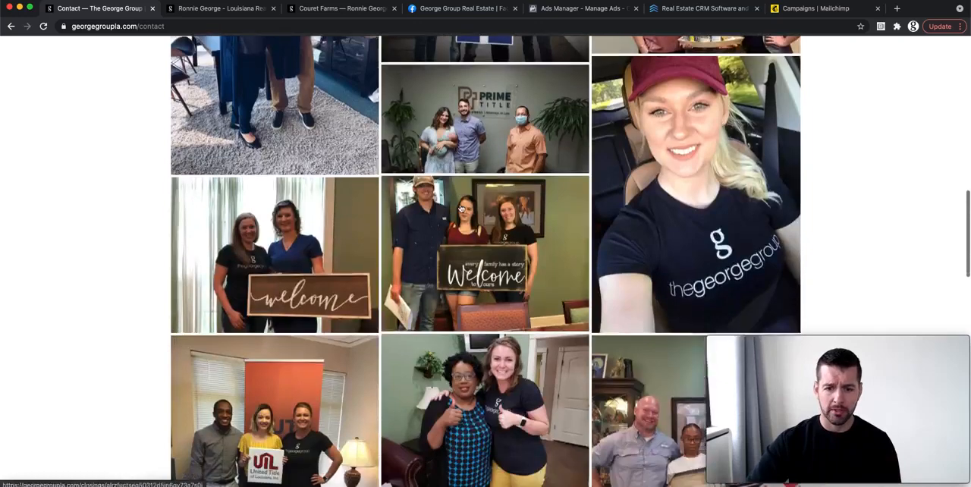
{"action": "scroll", "scroll_direction": "down", "scroll_amount": 3}
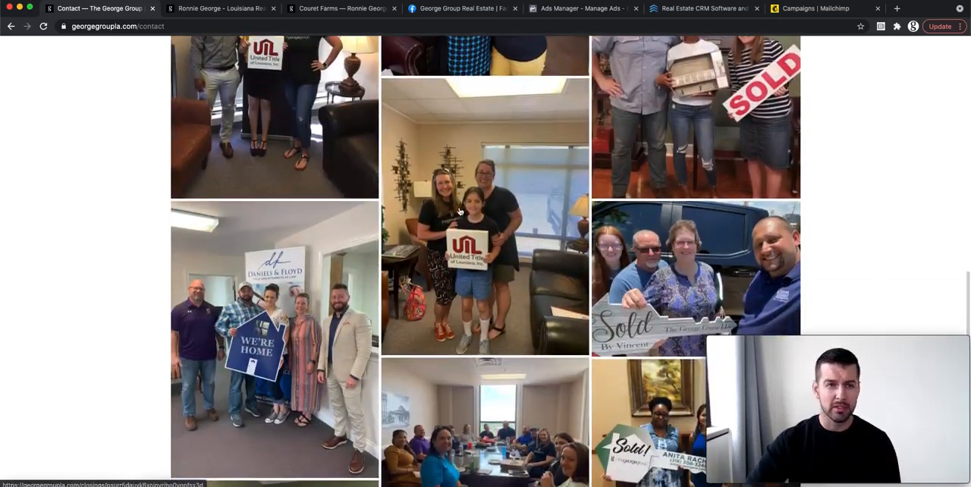
Switch to ronniegeorge.com and scroll through its bio, Latest Insights and footer, then back up
{"action": "left_click", "coordinate": [220, 9]}
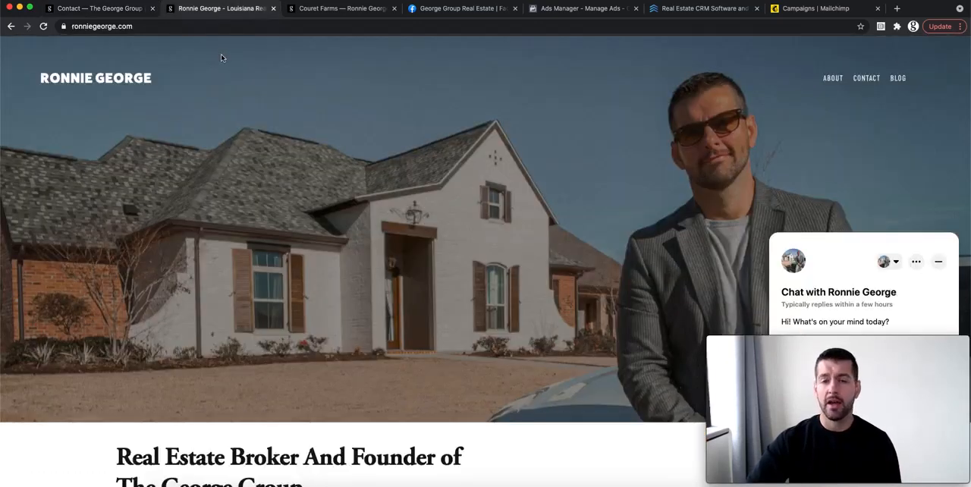
{"action": "mouse_move", "coordinate": [453, 125]}
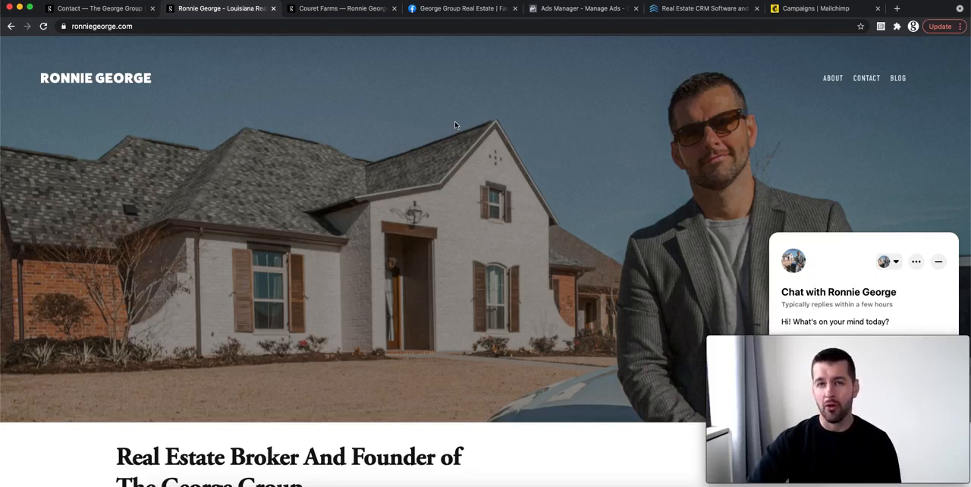
{"action": "mouse_move", "coordinate": [436, 119]}
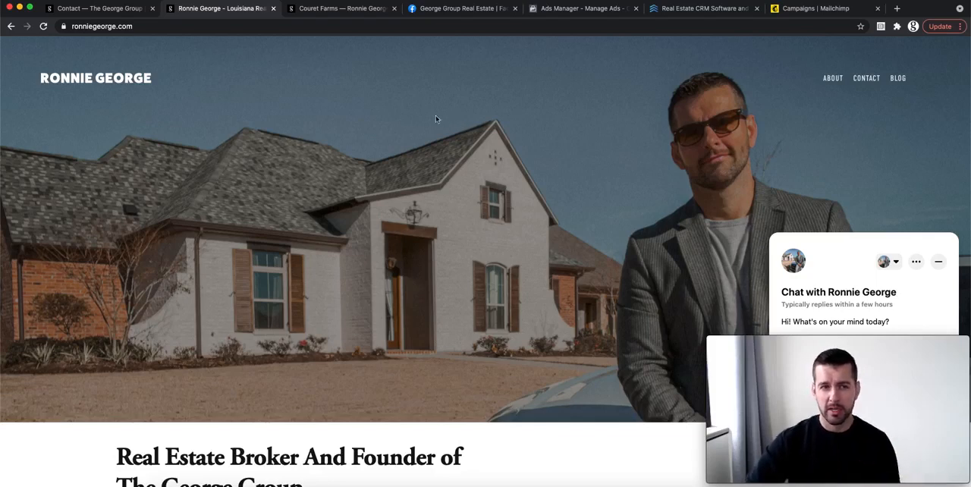
{"action": "mouse_move", "coordinate": [287, 139]}
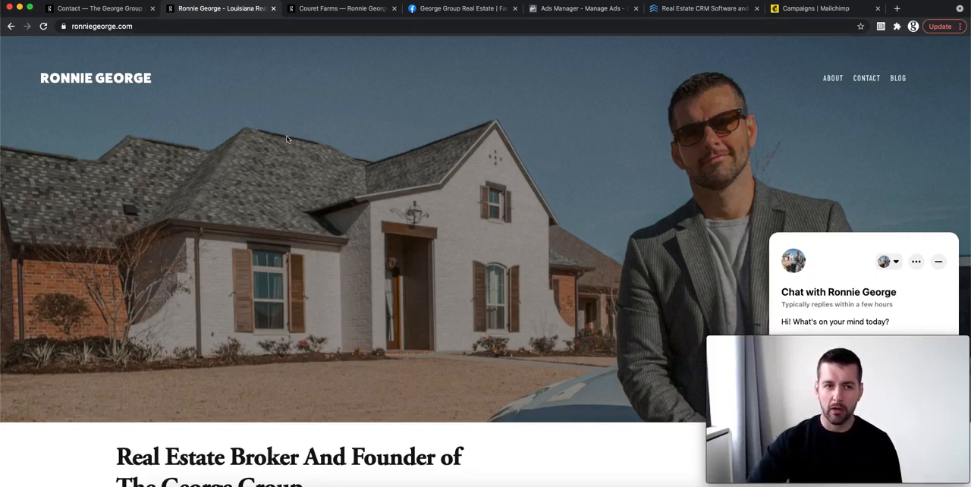
{"action": "scroll", "scroll_direction": "down", "scroll_amount": 3}
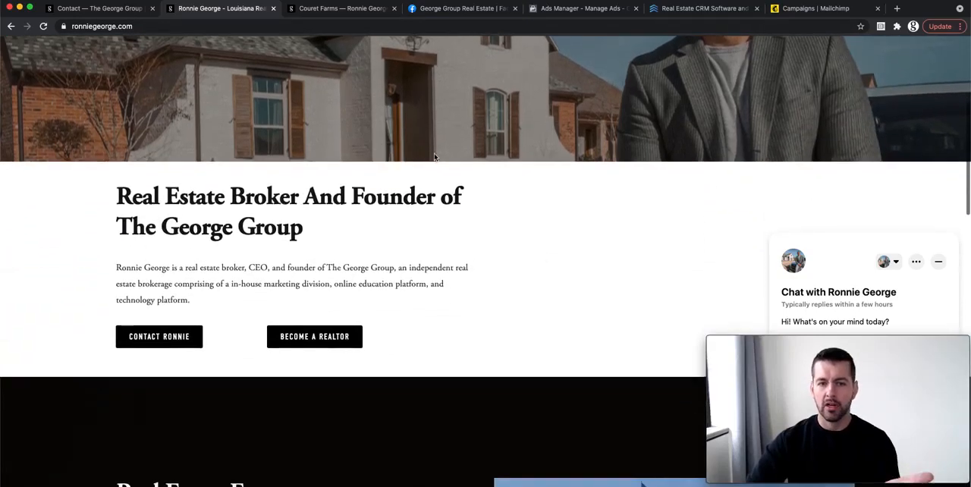
{"action": "scroll", "scroll_direction": "down", "scroll_amount": 3}
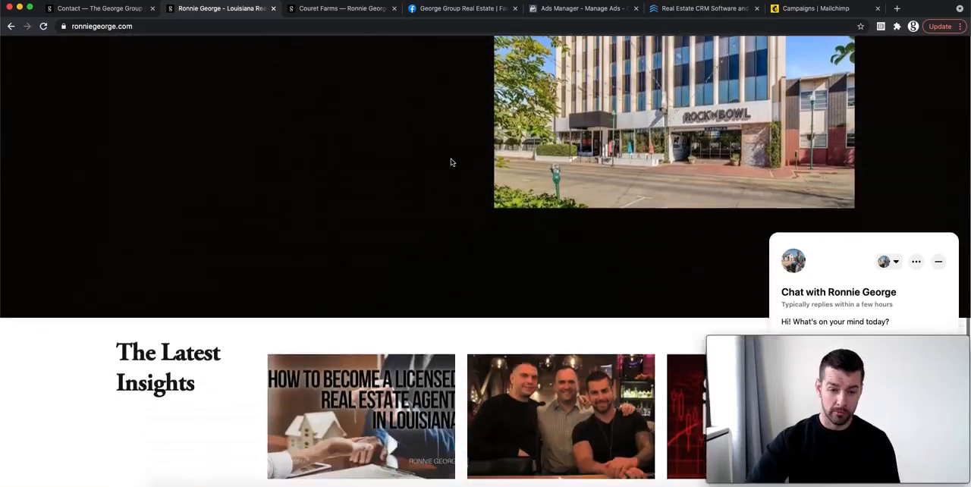
{"action": "scroll", "scroll_direction": "down", "scroll_amount": 3}
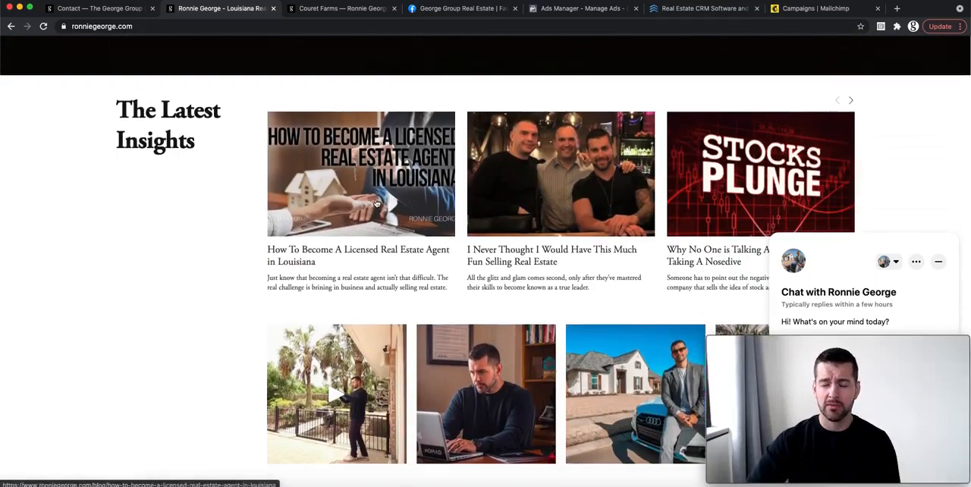
{"action": "scroll", "scroll_direction": "down", "scroll_amount": 3}
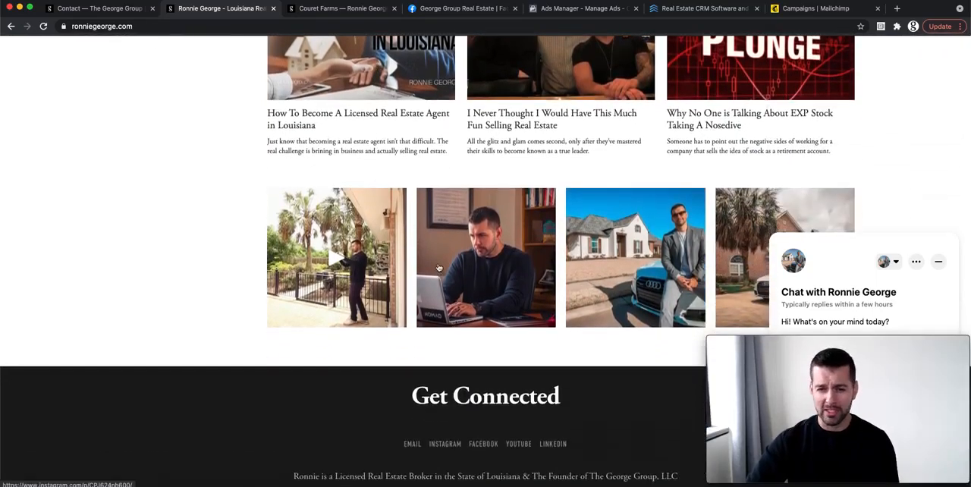
{"action": "scroll", "scroll_direction": "up", "scroll_amount": 3}
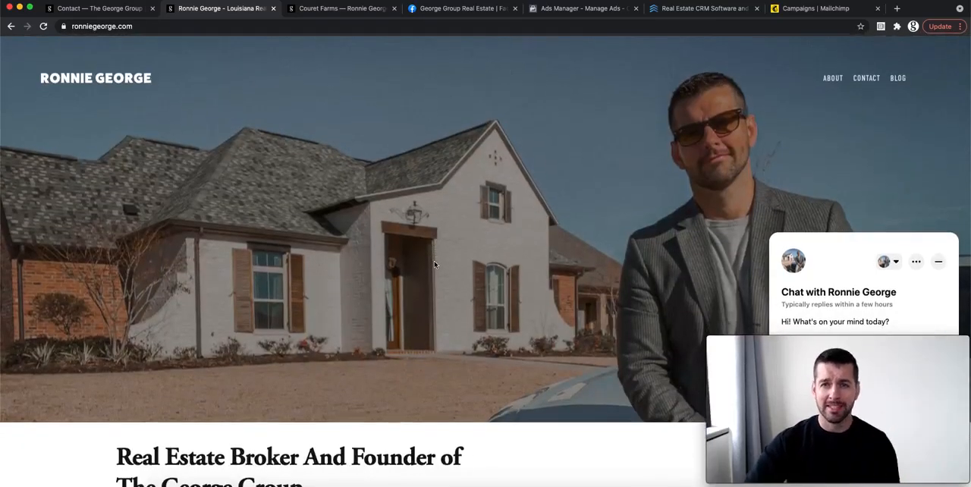
{"action": "mouse_move", "coordinate": [845, 89]}
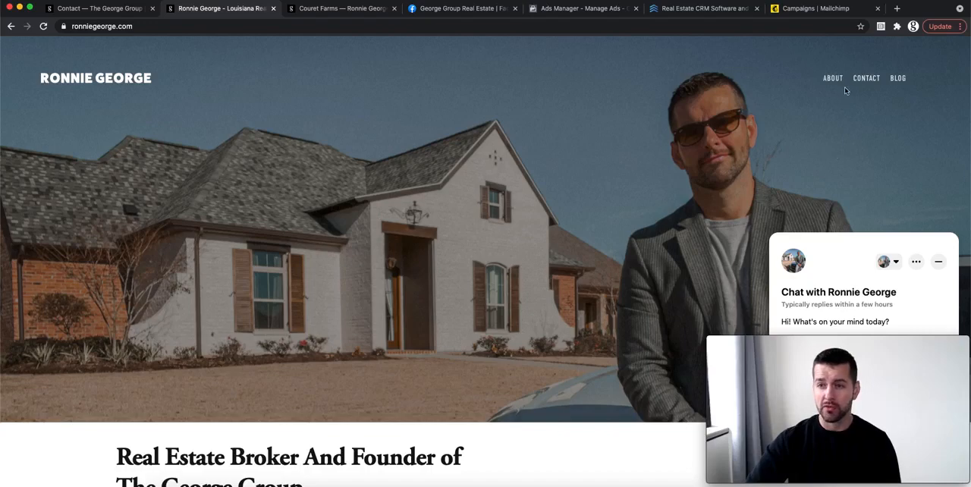
{"action": "left_click", "coordinate": [832, 77]}
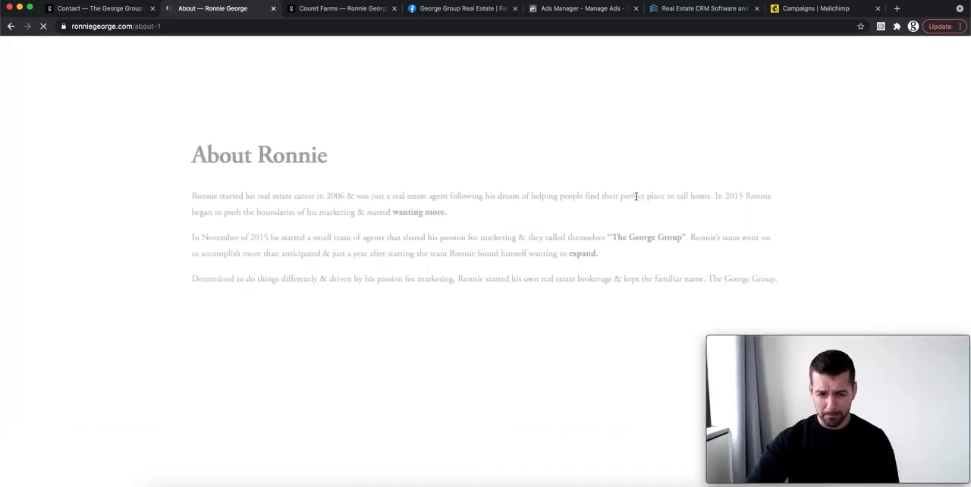
{"action": "scroll", "scroll_direction": "up", "scroll_amount": 3}
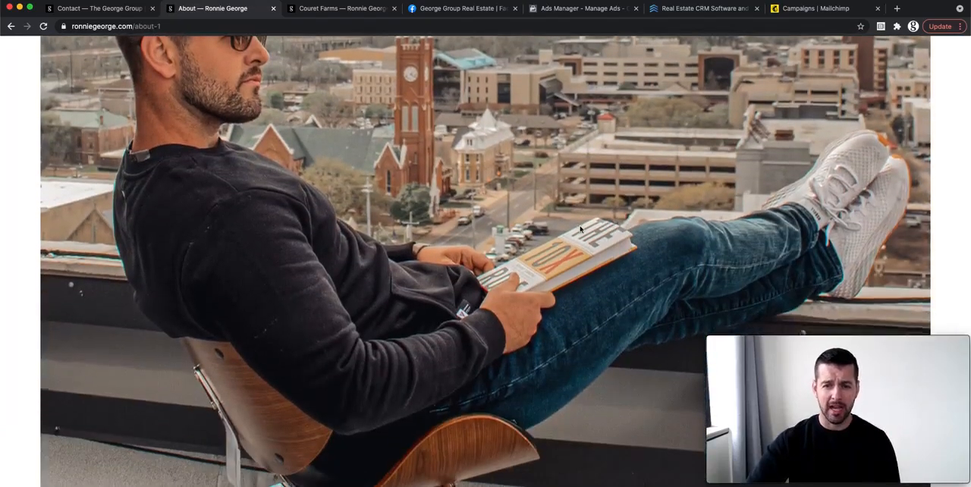
{"action": "scroll", "scroll_direction": "down", "scroll_amount": 3}
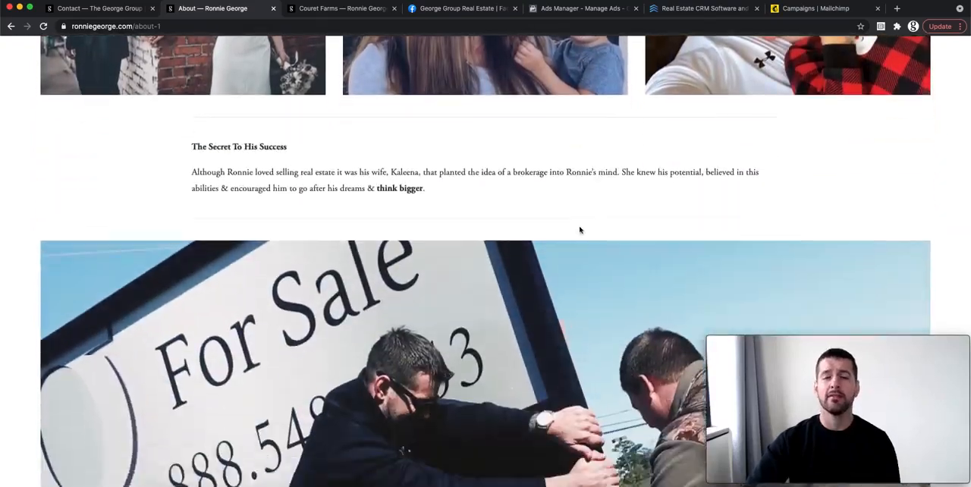
{"action": "scroll", "scroll_direction": "down", "scroll_amount": 3}
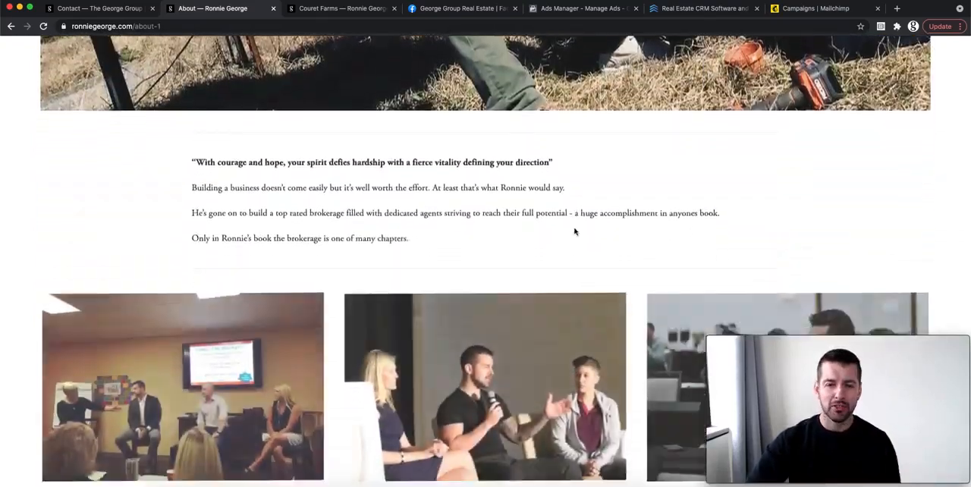
{"action": "scroll", "scroll_direction": "up", "scroll_amount": 3}
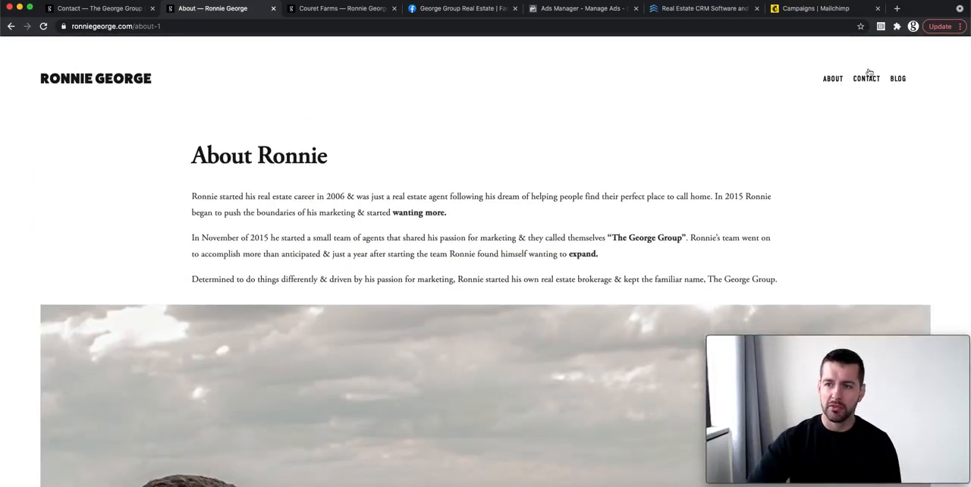
{"action": "left_click", "coordinate": [898, 78]}
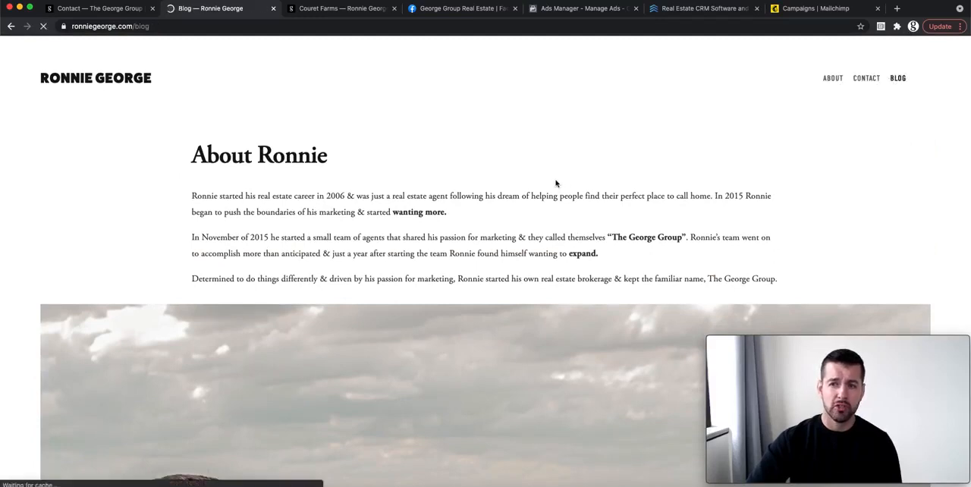
{"action": "scroll", "scroll_direction": "down", "scroll_amount": 3}
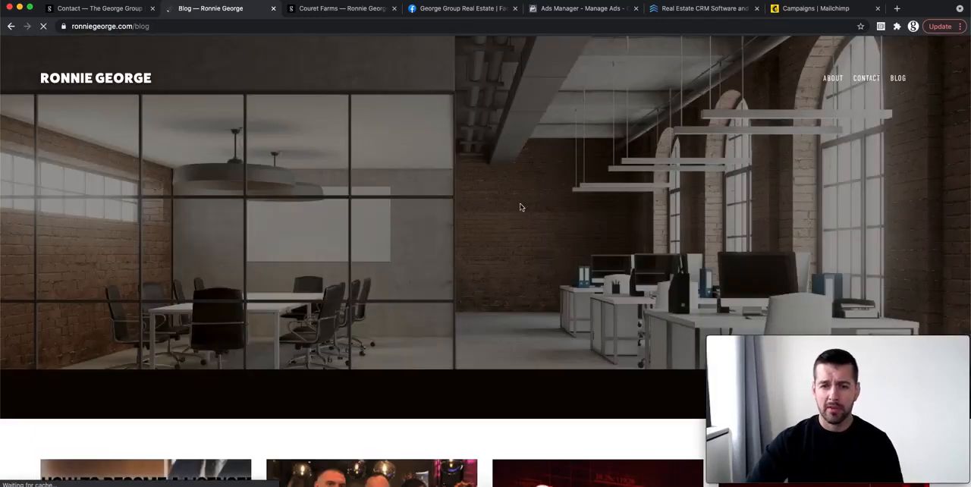
{"action": "scroll", "scroll_direction": "down", "scroll_amount": 3}
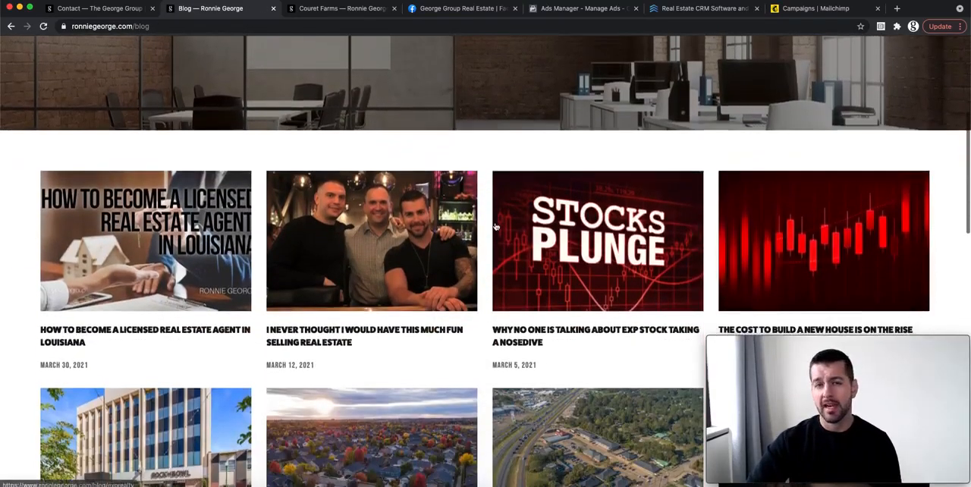
{"action": "scroll", "scroll_direction": "up", "scroll_amount": 3}
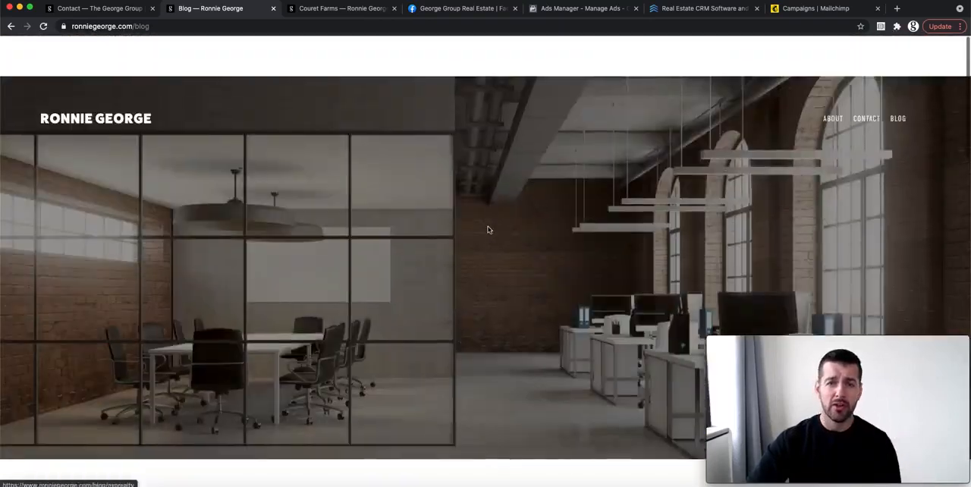
{"action": "left_click", "coordinate": [96, 118]}
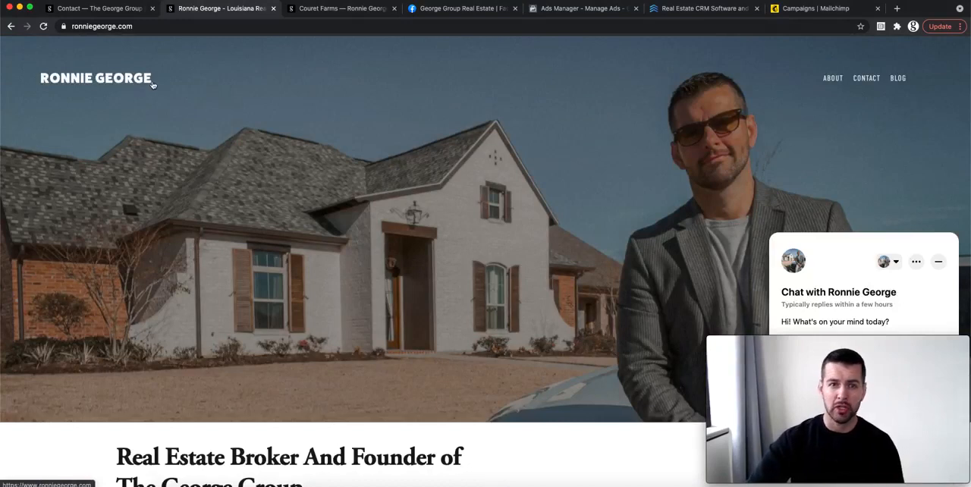
Switch to the Couret Farms tab and scroll through build-your-home, cottages and interest sections
{"action": "left_click", "coordinate": [337, 8]}
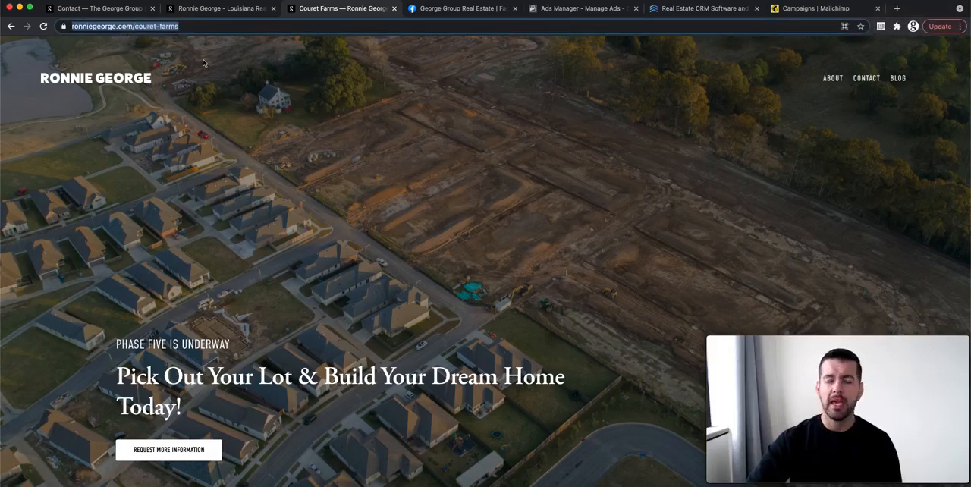
{"action": "mouse_move", "coordinate": [292, 121]}
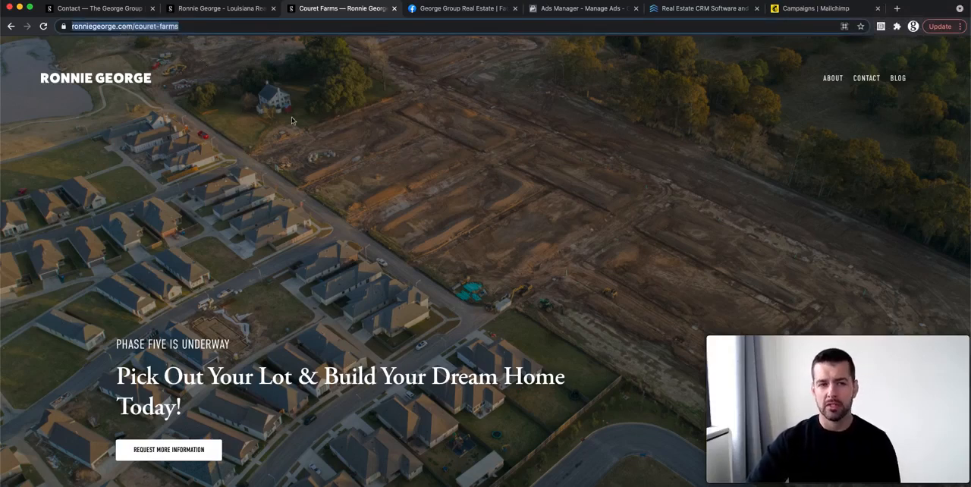
{"action": "mouse_move", "coordinate": [557, 224]}
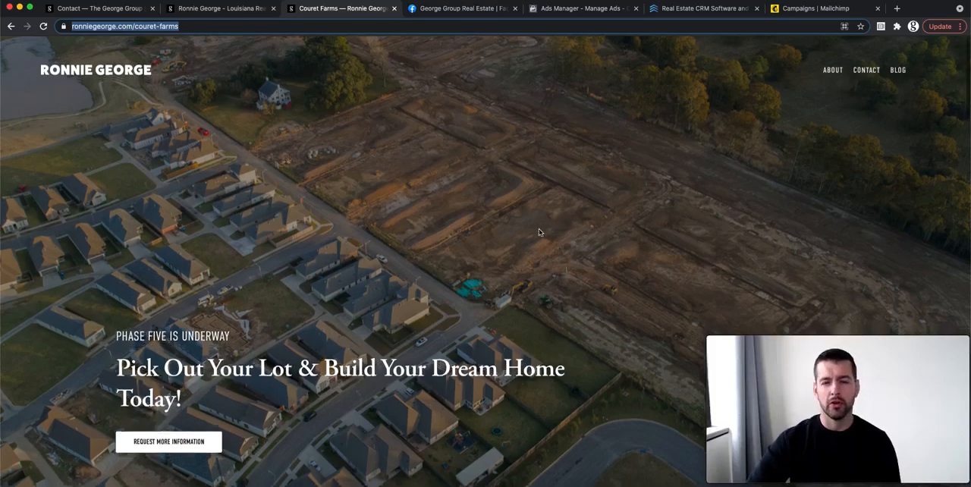
{"action": "scroll", "scroll_direction": "down", "scroll_amount": 3}
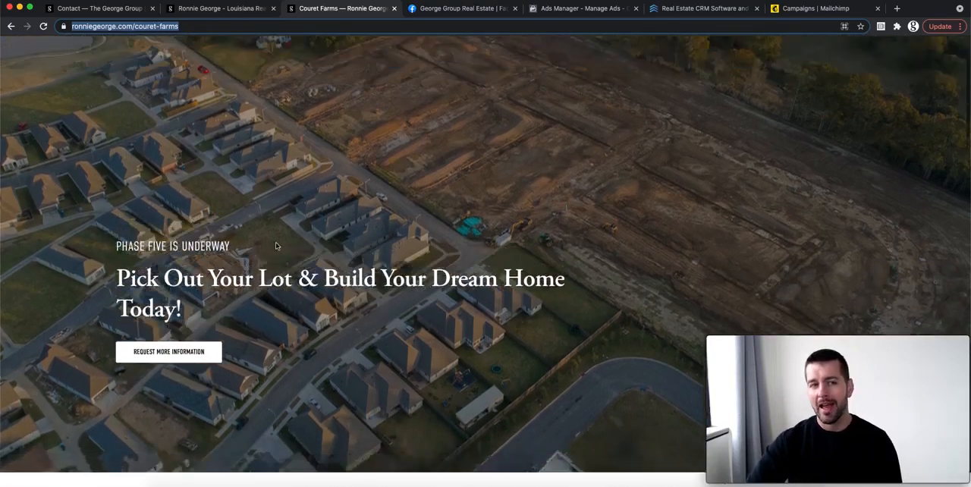
{"action": "scroll", "scroll_direction": "up", "scroll_amount": 3}
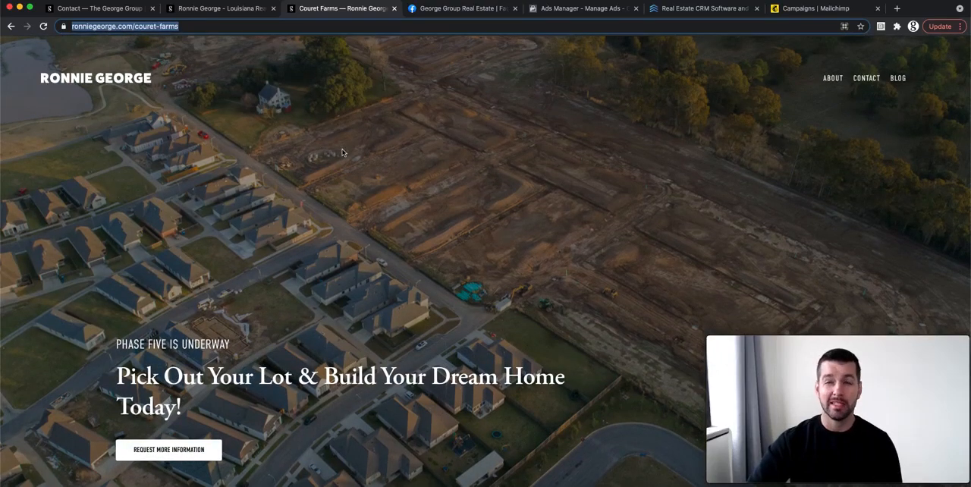
{"action": "scroll", "scroll_direction": "down", "scroll_amount": 3}
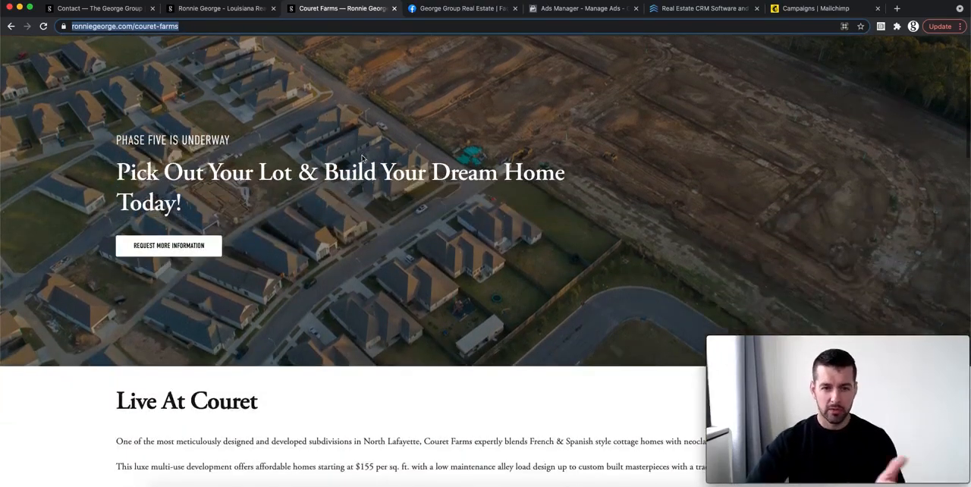
{"action": "scroll", "scroll_direction": "down", "scroll_amount": 3}
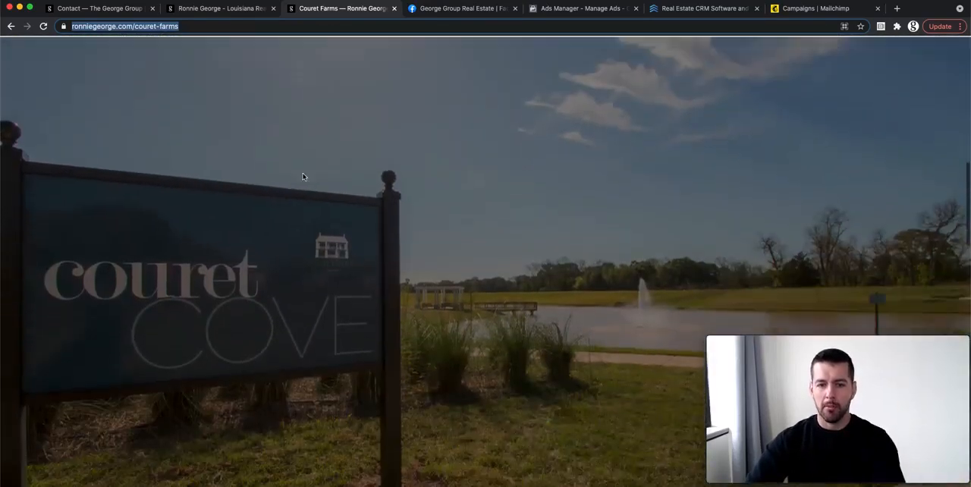
{"action": "scroll", "scroll_direction": "down", "scroll_amount": 3}
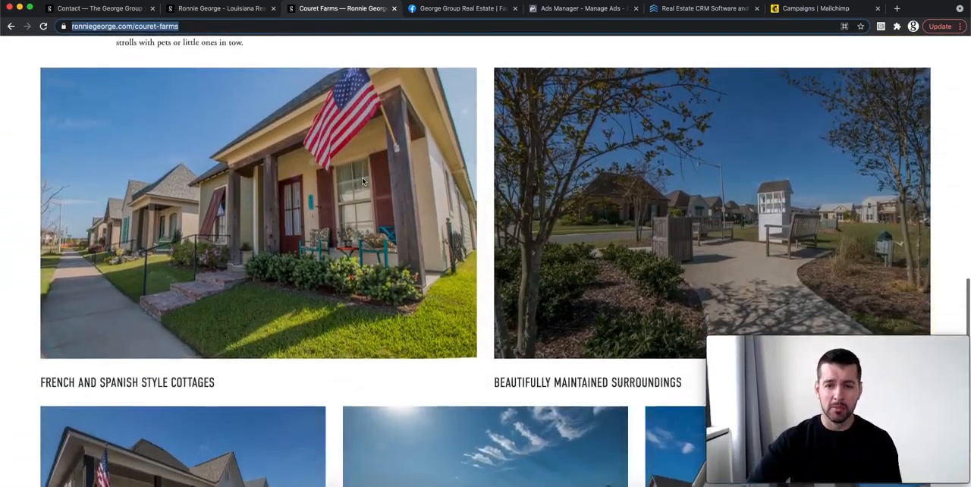
{"action": "scroll", "scroll_direction": "down", "scroll_amount": 3}
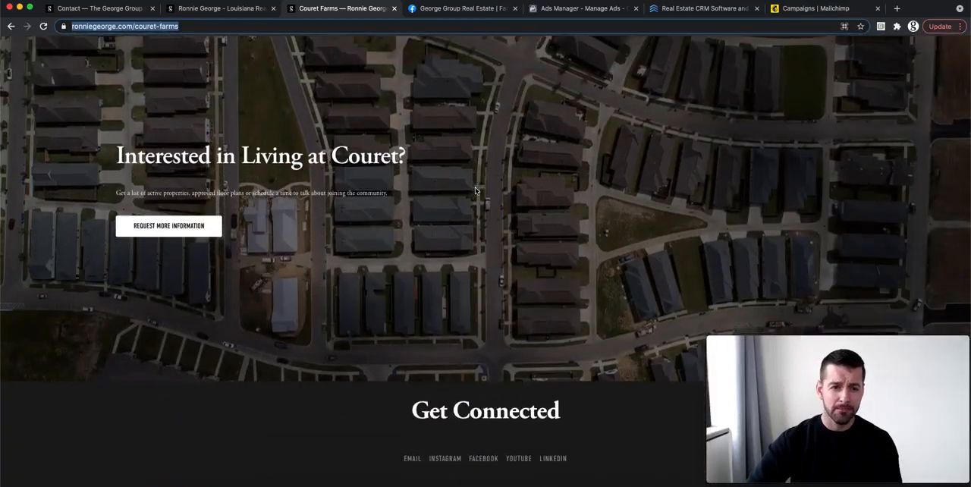
{"action": "scroll", "scroll_direction": "up", "scroll_amount": 3}
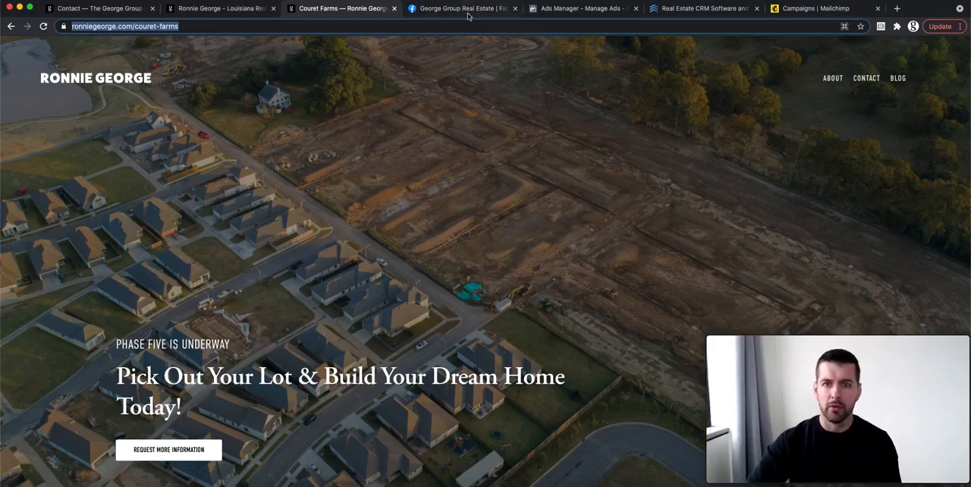
{"action": "left_click", "coordinate": [463, 8]}
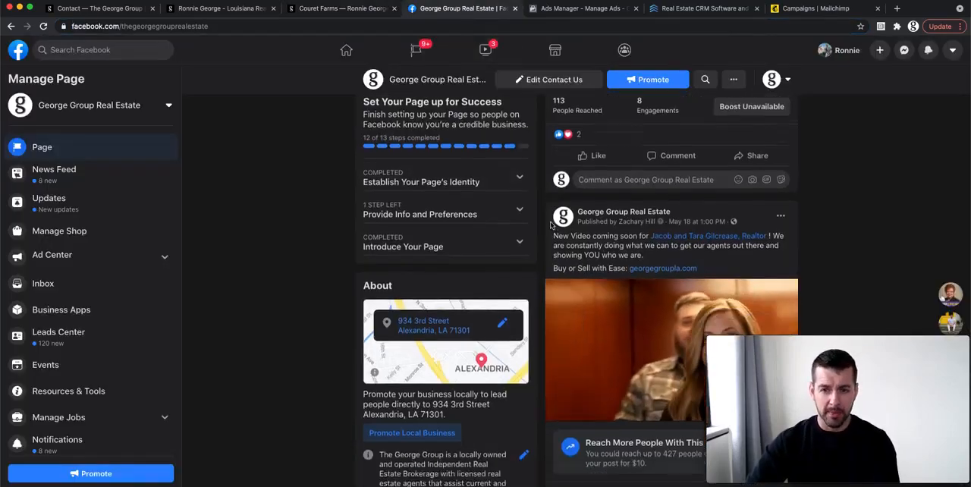
{"action": "scroll", "scroll_direction": "down", "scroll_amount": 3}
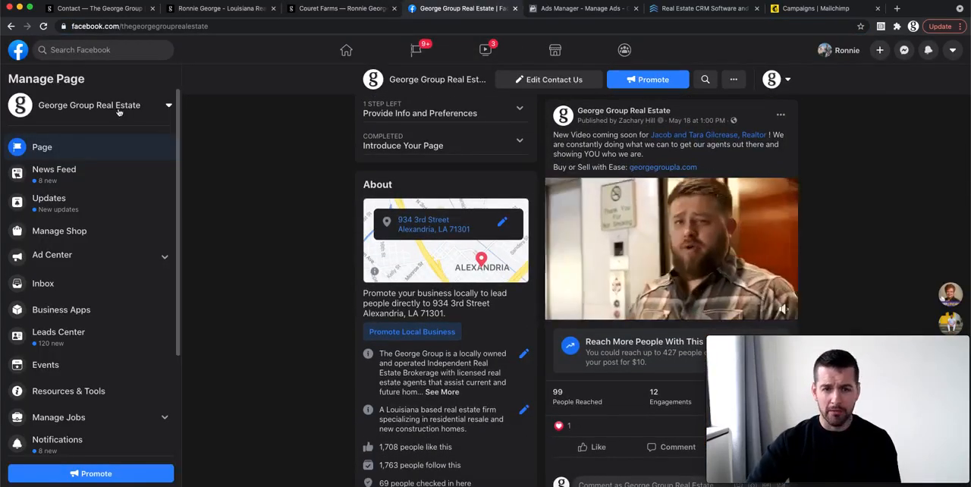
{"action": "scroll", "scroll_direction": "down", "scroll_amount": 3}
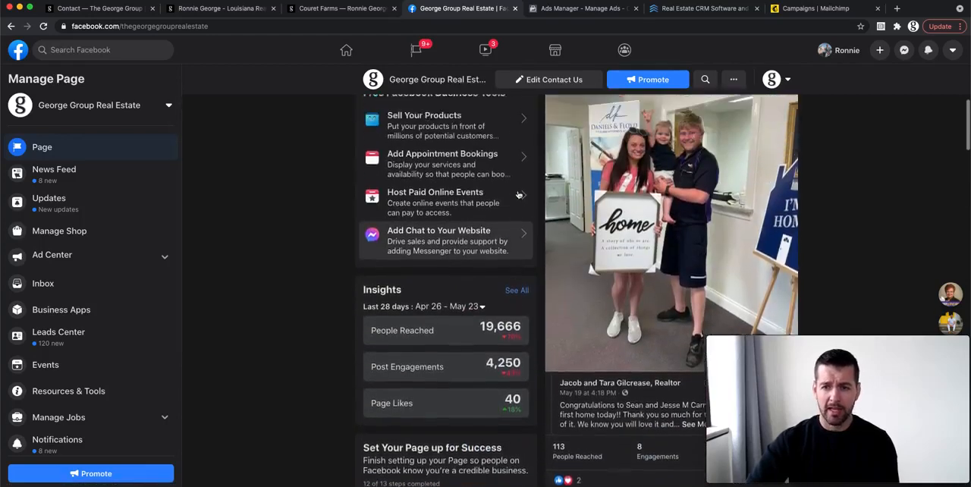
{"action": "scroll", "scroll_direction": "down", "scroll_amount": 3}
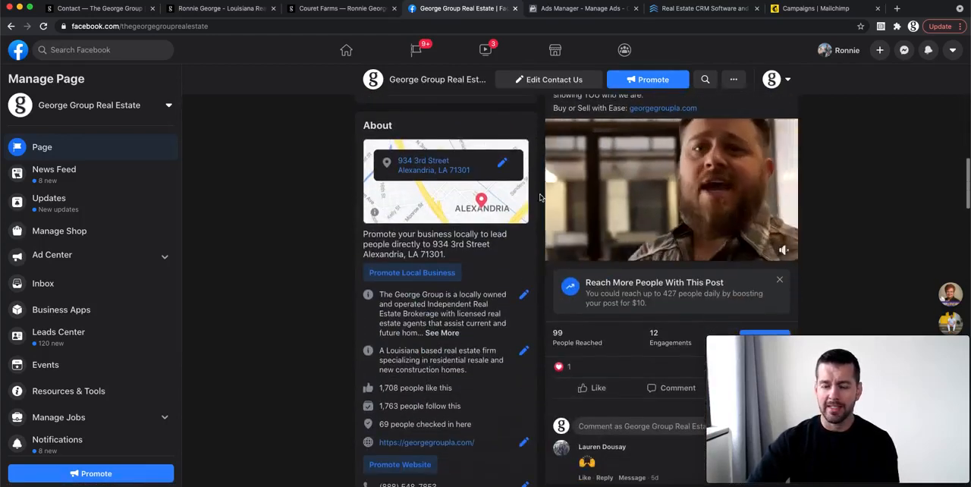
{"action": "scroll", "scroll_direction": "up", "scroll_amount": 3}
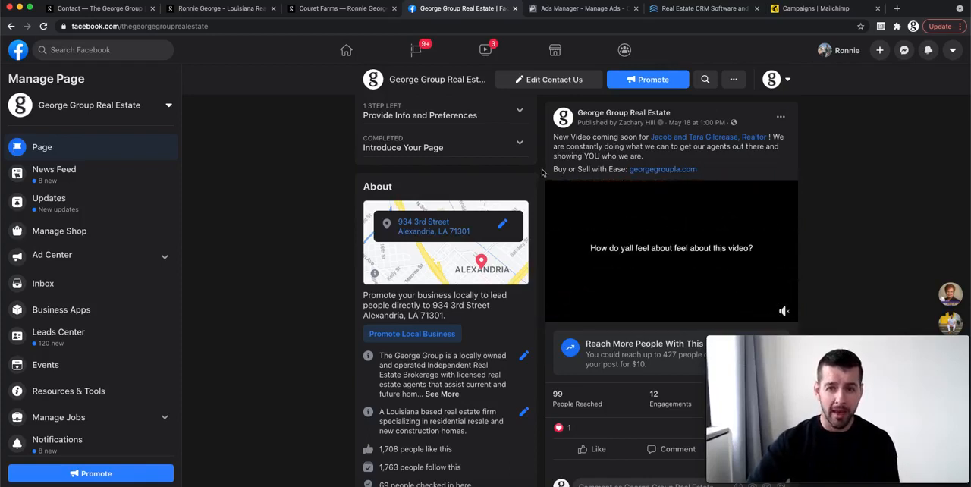
{"action": "scroll", "scroll_direction": "down", "scroll_amount": 3}
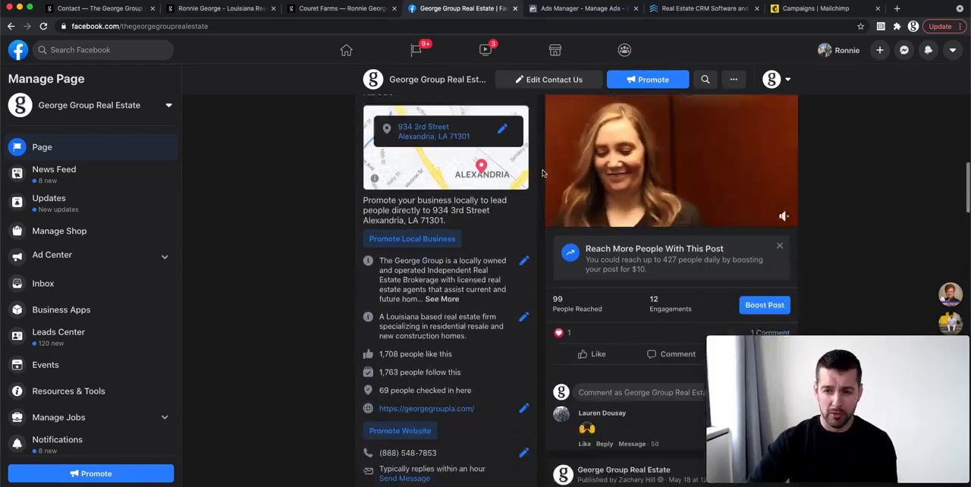
{"action": "scroll", "scroll_direction": "down", "scroll_amount": 3}
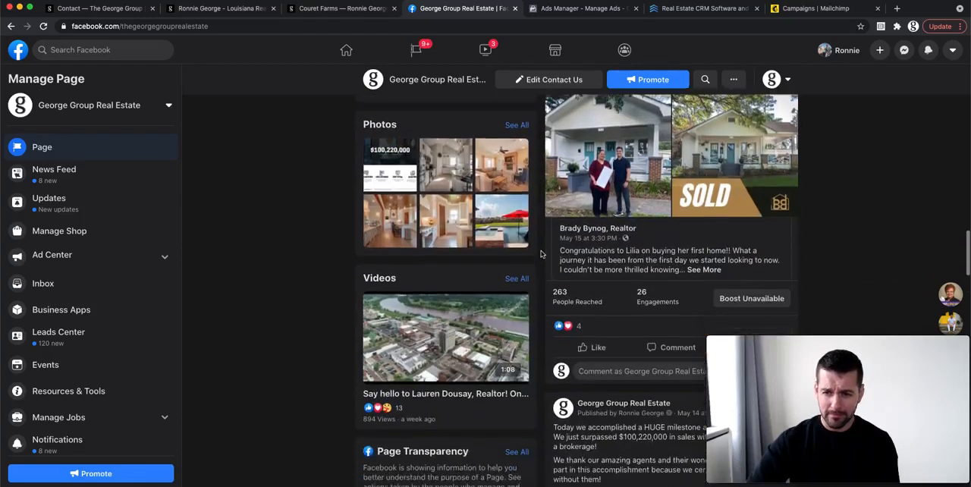
{"action": "scroll", "scroll_direction": "down", "scroll_amount": 3}
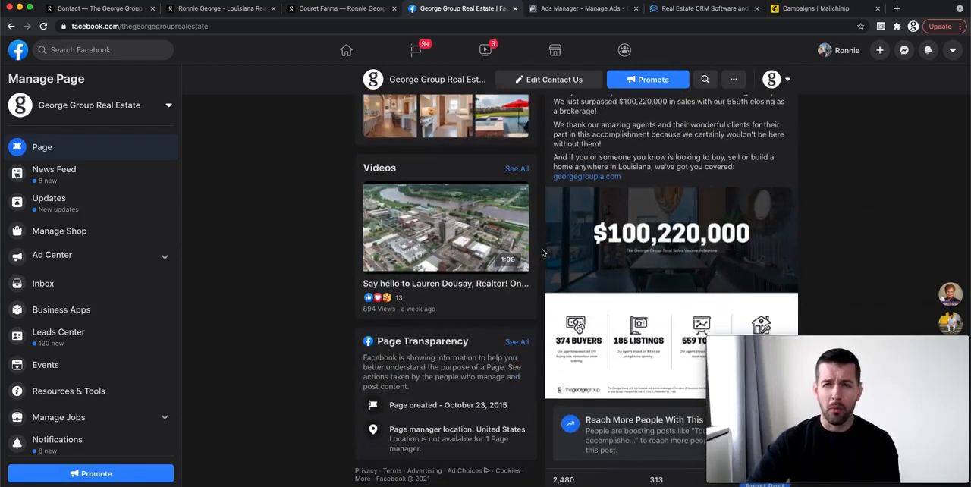
{"action": "scroll", "scroll_direction": "down", "scroll_amount": 3}
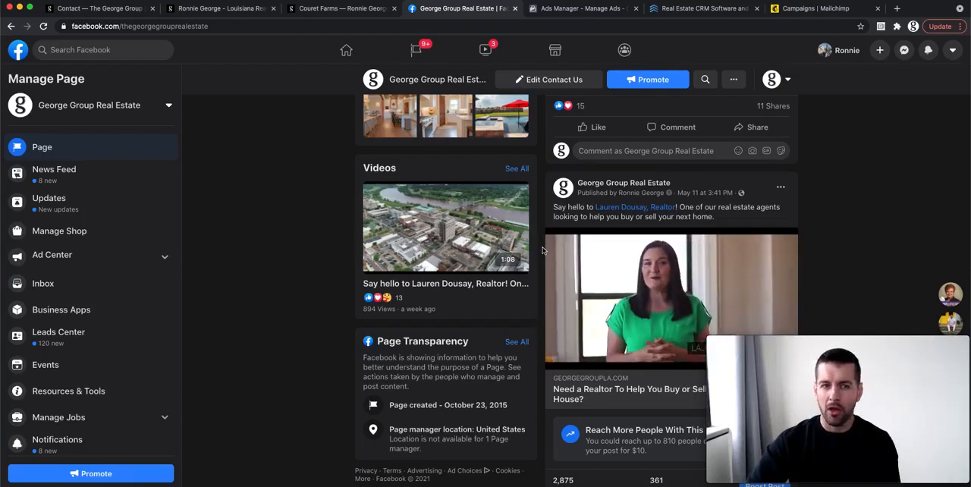
{"action": "scroll", "scroll_direction": "down", "scroll_amount": 3}
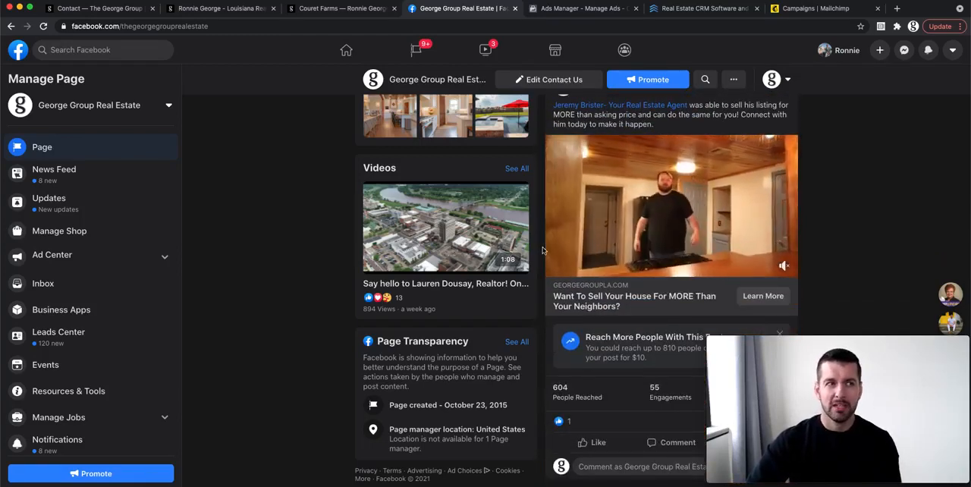
{"action": "left_click", "coordinate": [671, 205]}
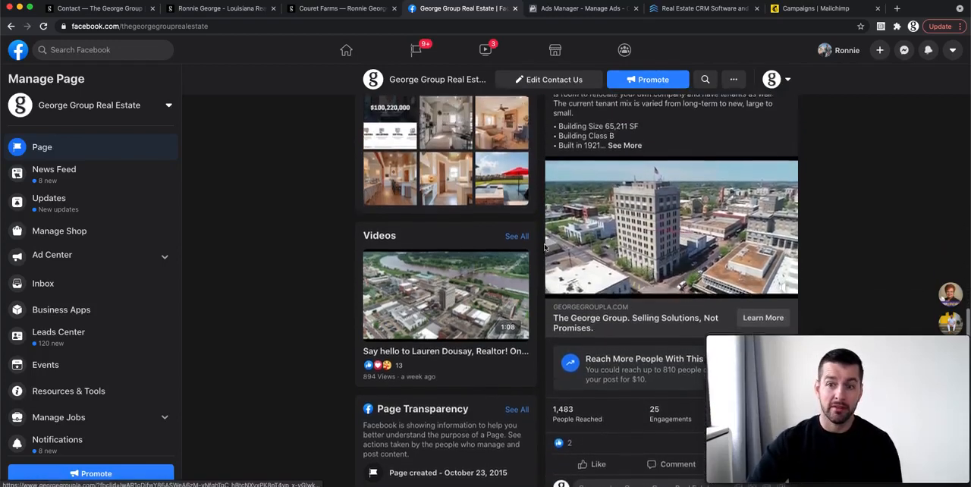
{"action": "left_click", "coordinate": [670, 228]}
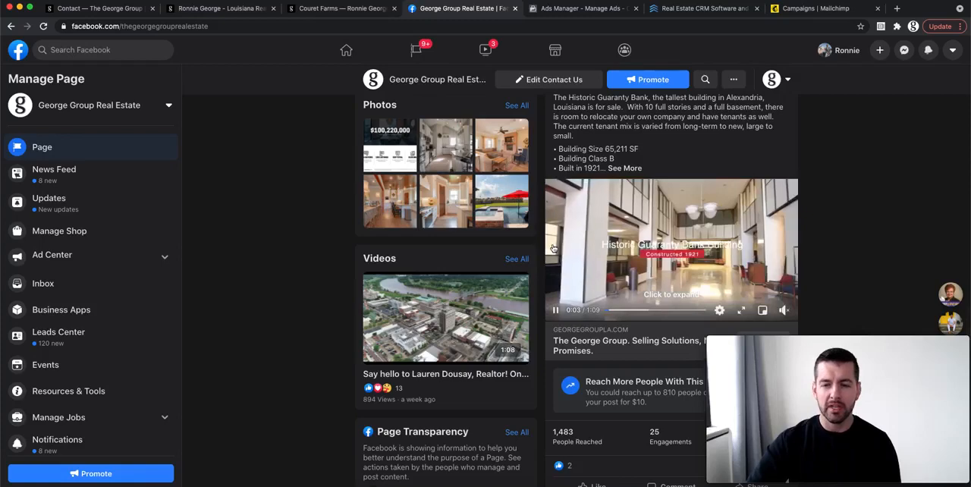
{"action": "scroll", "scroll_direction": "down", "scroll_amount": 3}
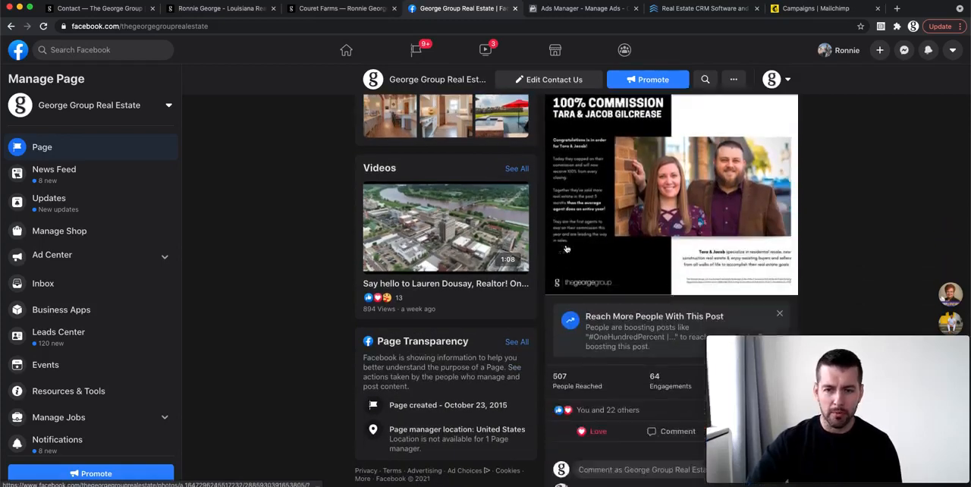
{"action": "scroll", "scroll_direction": "down", "scroll_amount": 3}
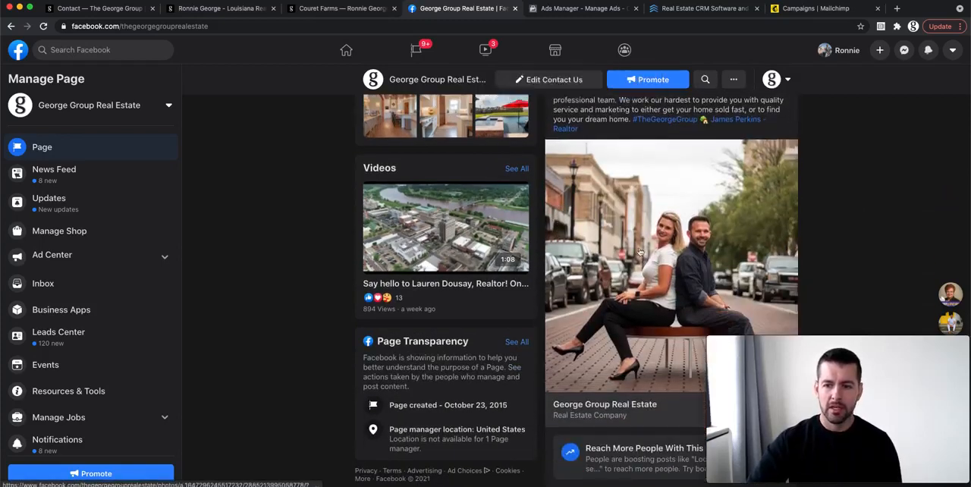
{"action": "scroll", "scroll_direction": "down", "scroll_amount": 3}
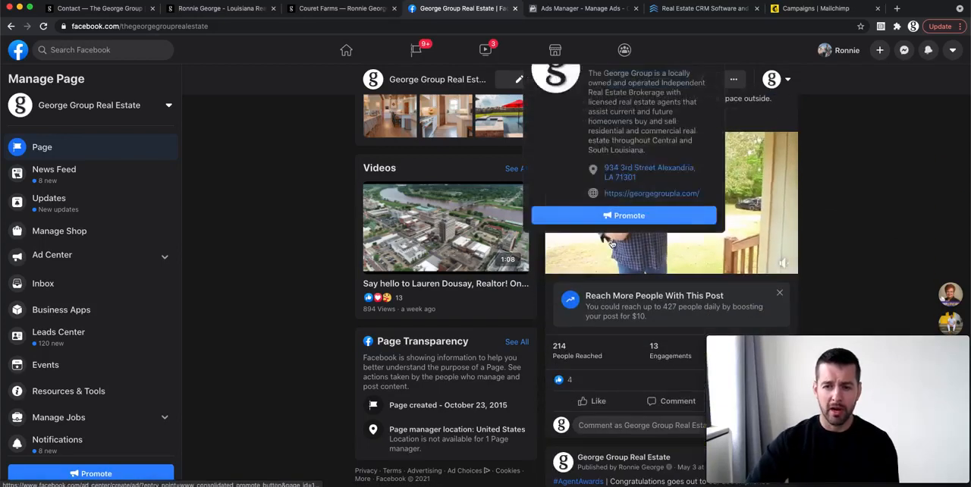
{"action": "left_click", "coordinate": [671, 220]}
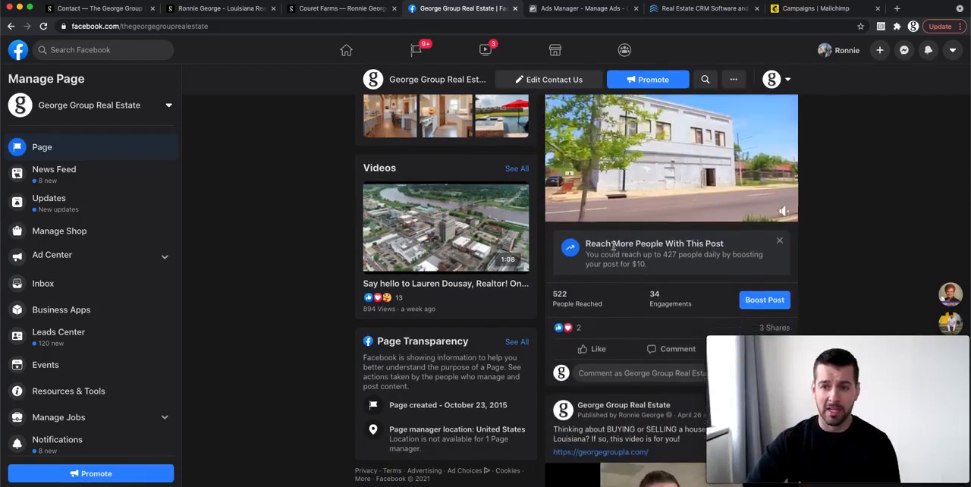
{"action": "scroll", "scroll_direction": "down", "scroll_amount": 3}
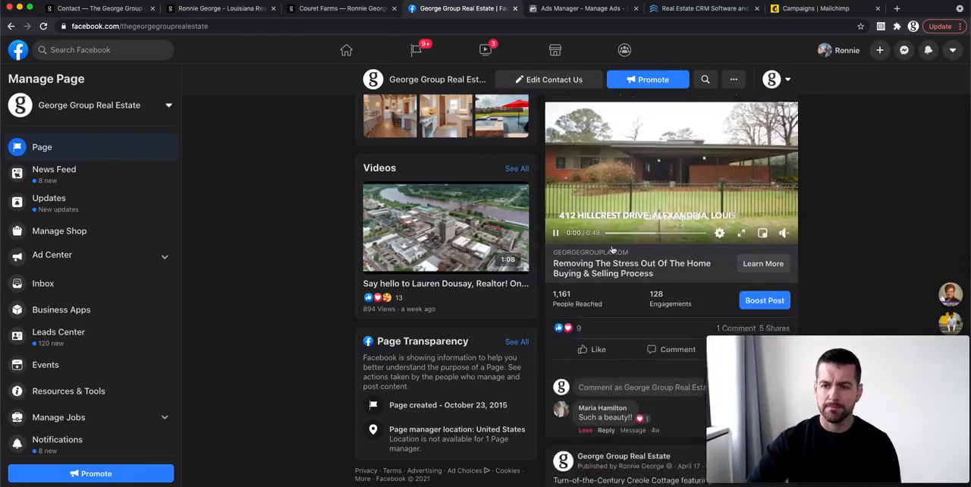
{"action": "scroll", "scroll_direction": "down", "scroll_amount": 3}
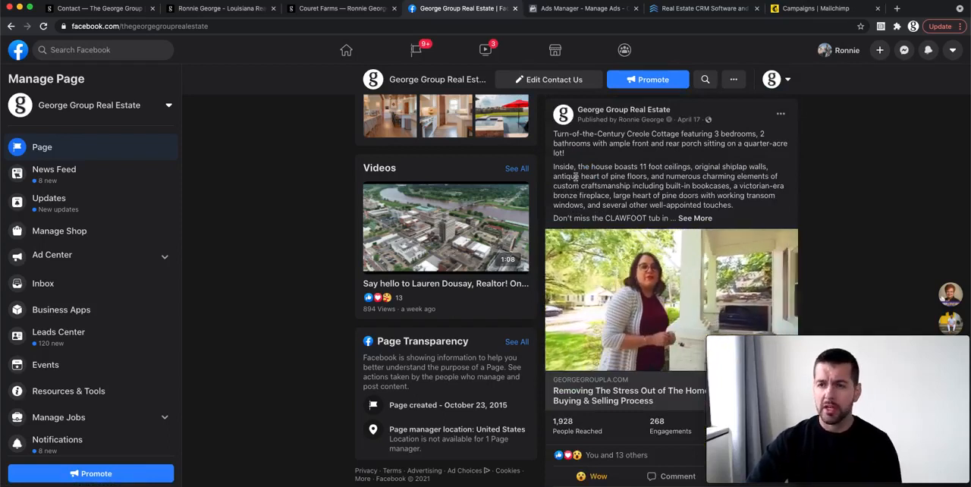
{"action": "scroll", "scroll_direction": "down", "scroll_amount": 3}
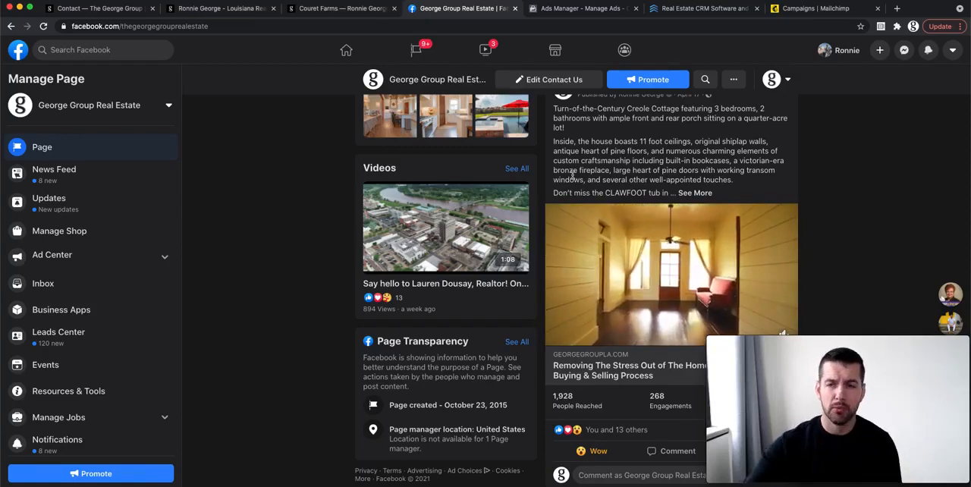
{"action": "left_click", "coordinate": [580, 8]}
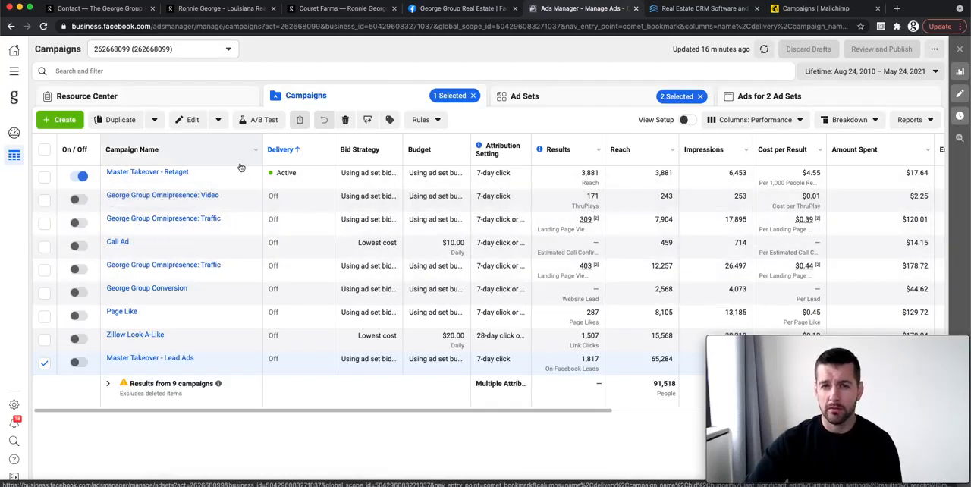
{"action": "mouse_move", "coordinate": [612, 383]}
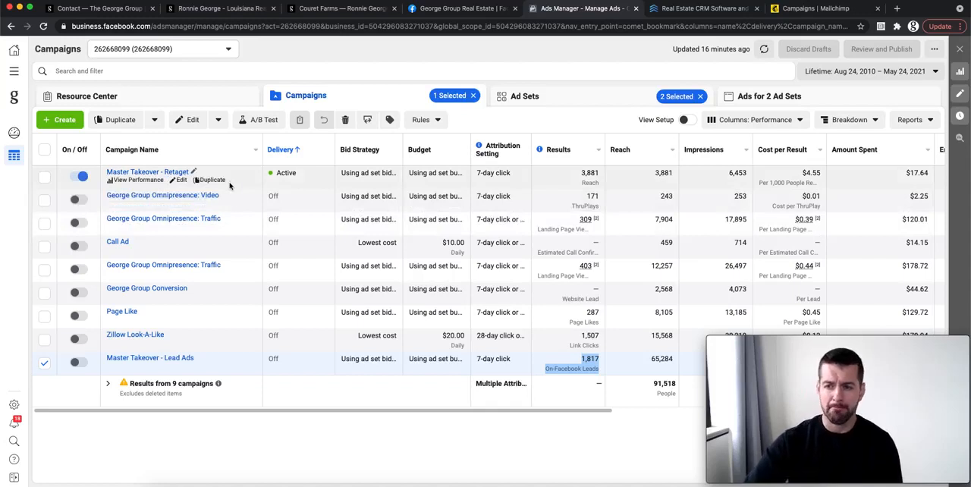
{"action": "mouse_move", "coordinate": [152, 146]}
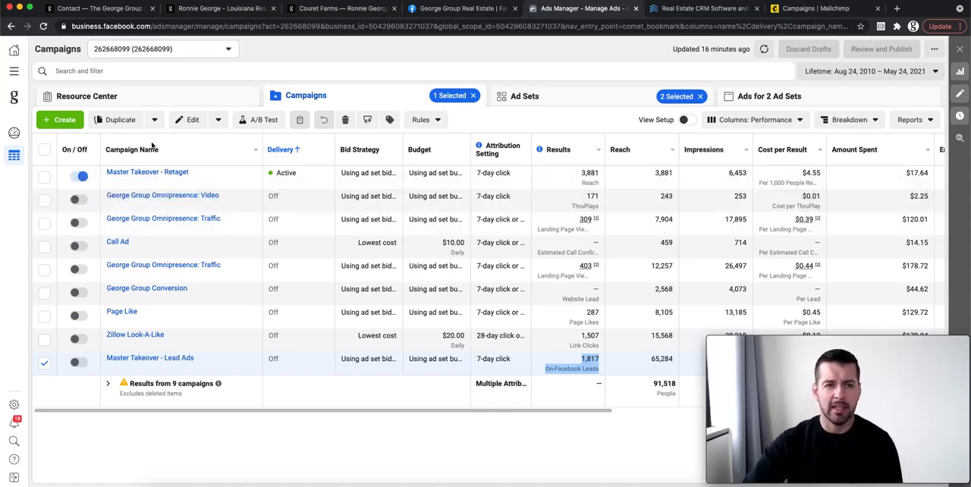
{"action": "mouse_move", "coordinate": [122, 311]}
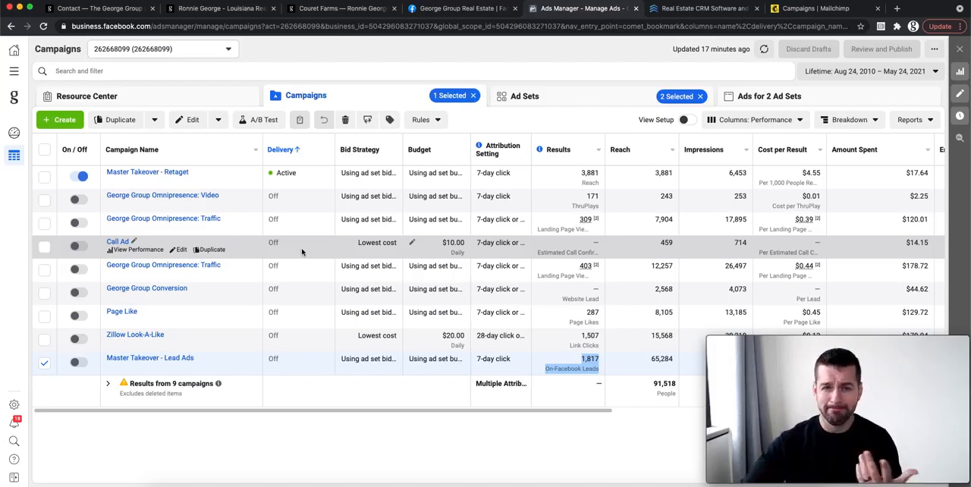
{"action": "mouse_move", "coordinate": [148, 172]}
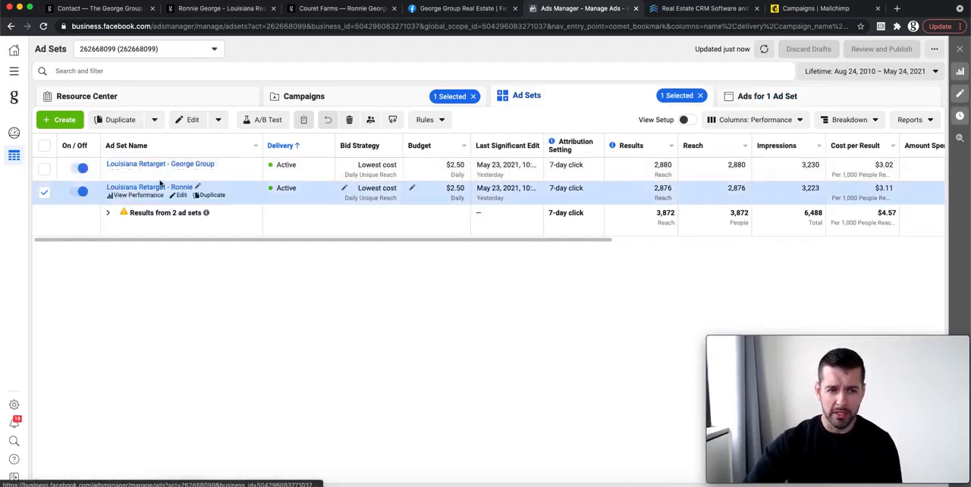
{"action": "left_click", "coordinate": [768, 96]}
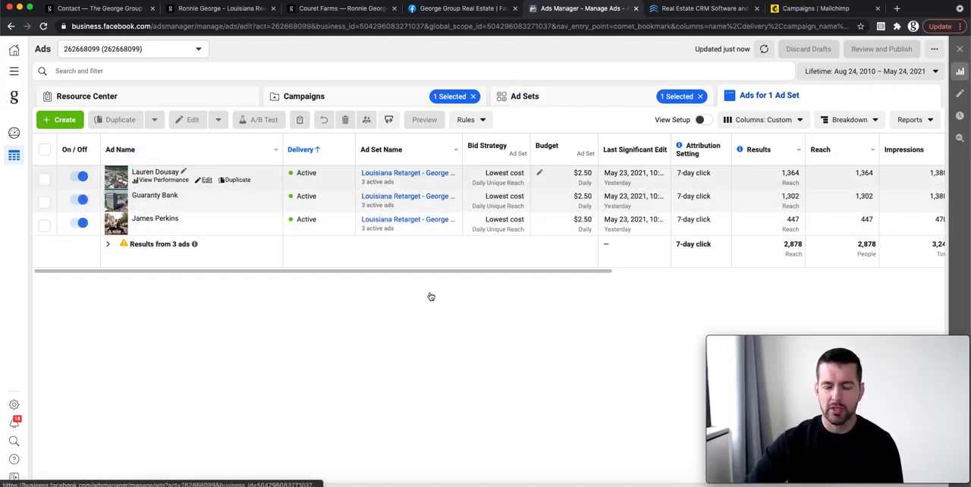
{"action": "left_click", "coordinate": [206, 179]}
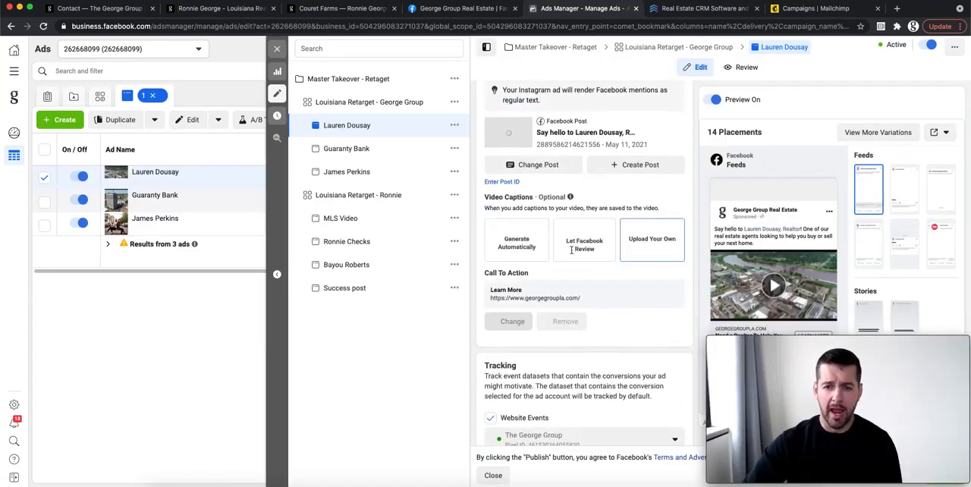
{"action": "scroll", "scroll_direction": "down", "scroll_amount": 3}
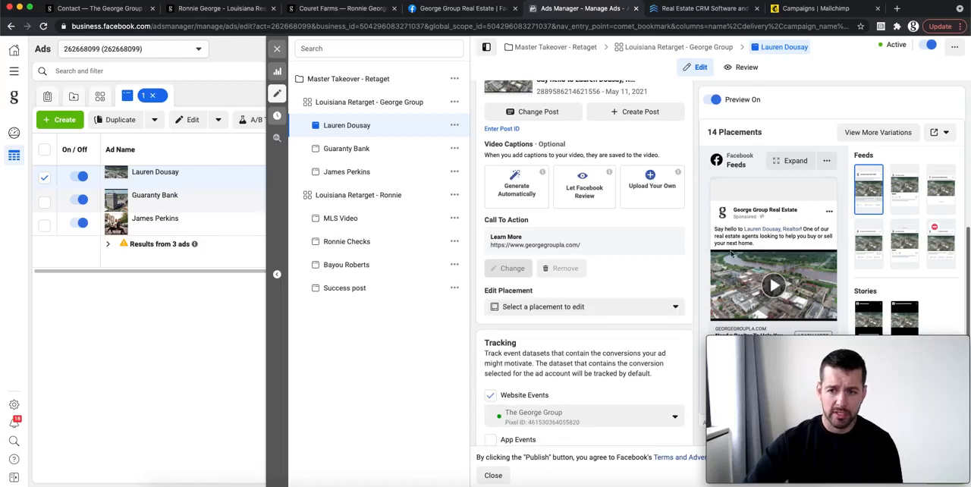
{"action": "scroll", "scroll_direction": "up", "scroll_amount": 3}
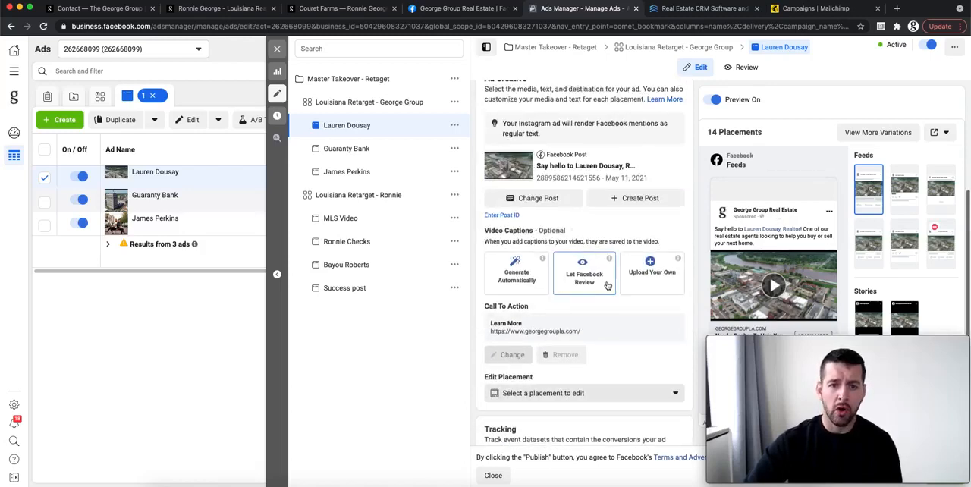
{"action": "scroll", "scroll_direction": "up", "scroll_amount": 3}
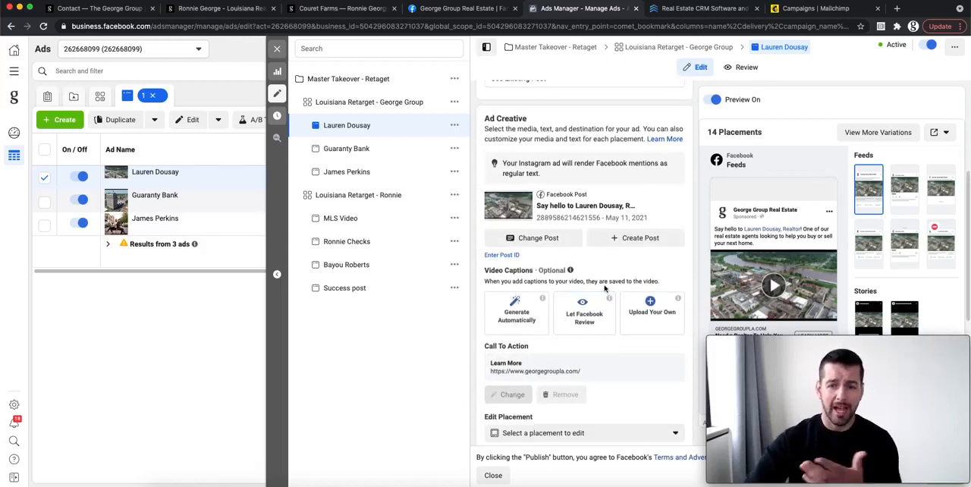
{"action": "left_click", "coordinate": [493, 474]}
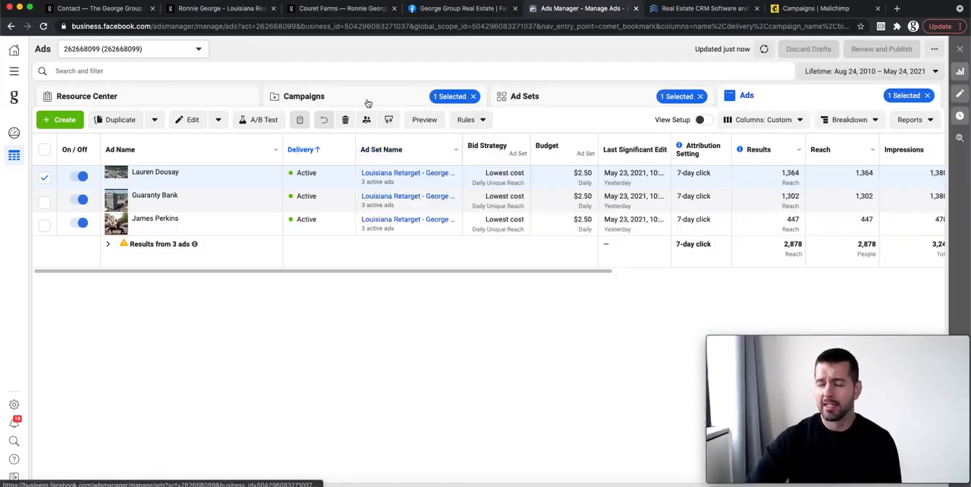
{"action": "left_click", "coordinate": [306, 96]}
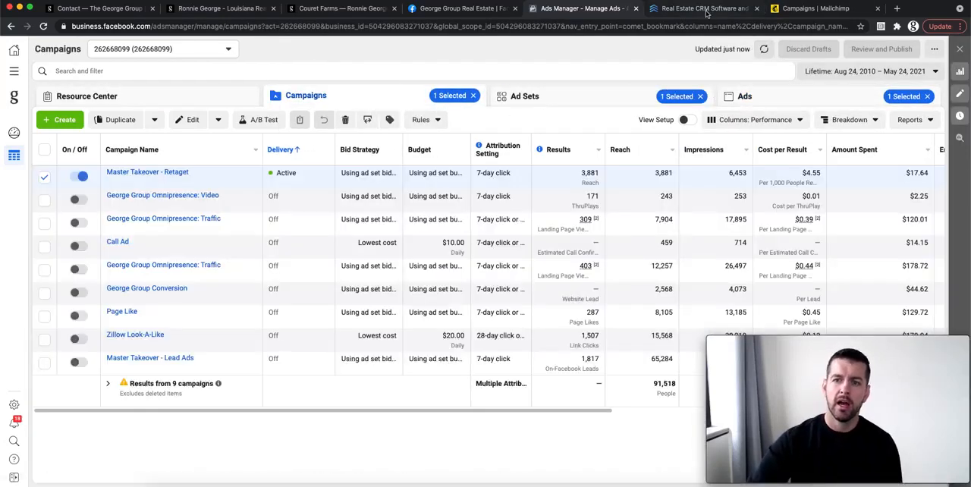
{"action": "left_click", "coordinate": [702, 9]}
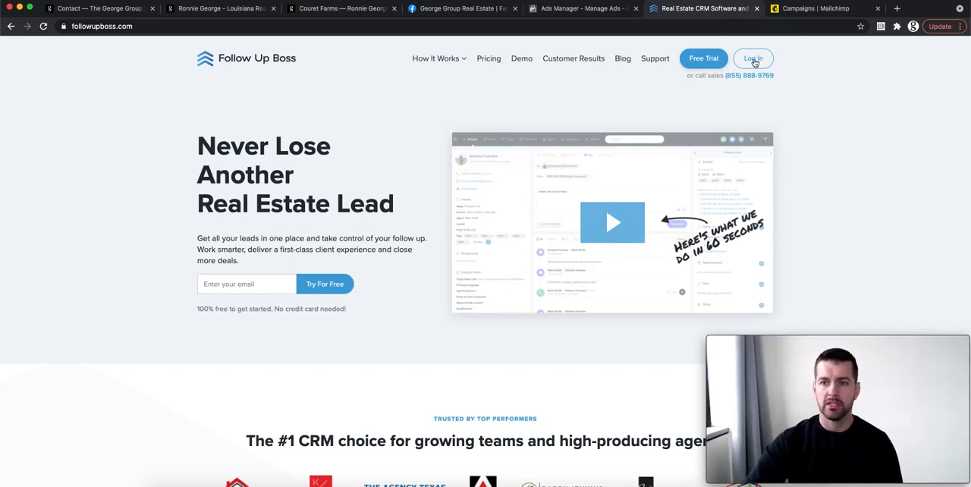
{"action": "mouse_move", "coordinate": [733, 47]}
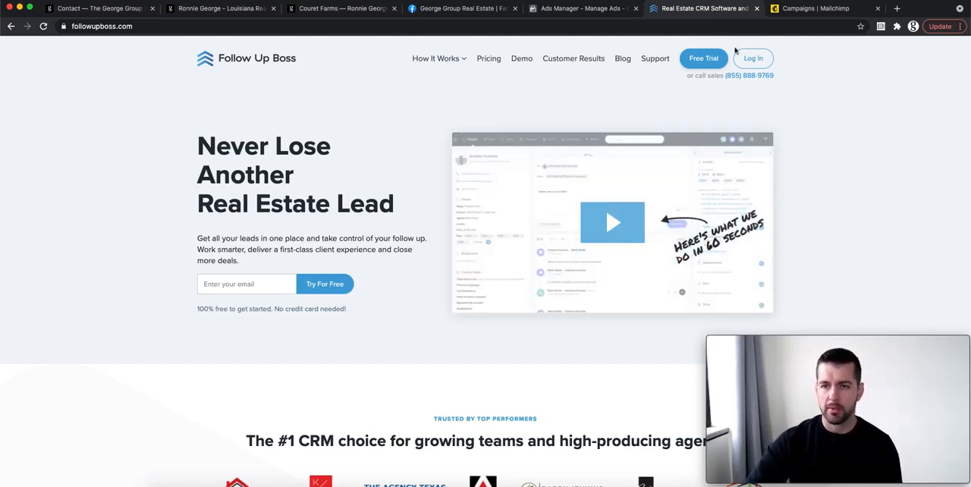
{"action": "left_click", "coordinate": [752, 58]}
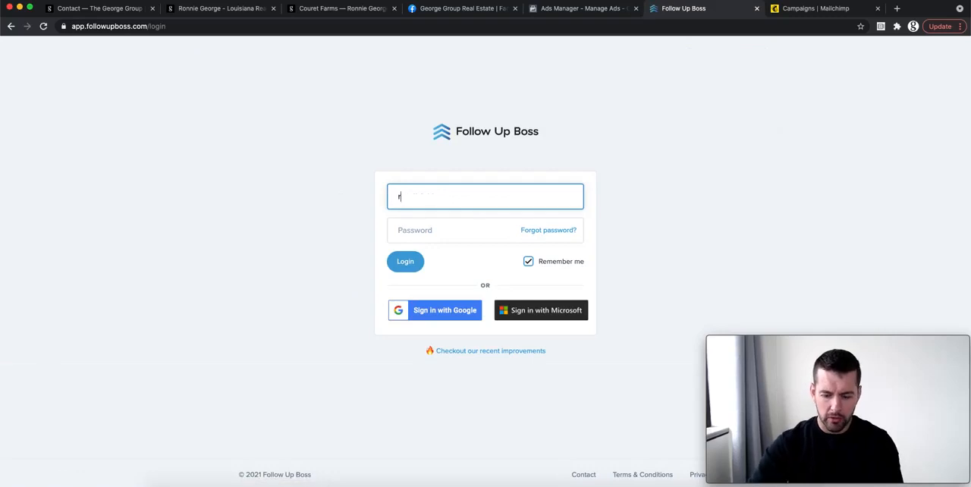
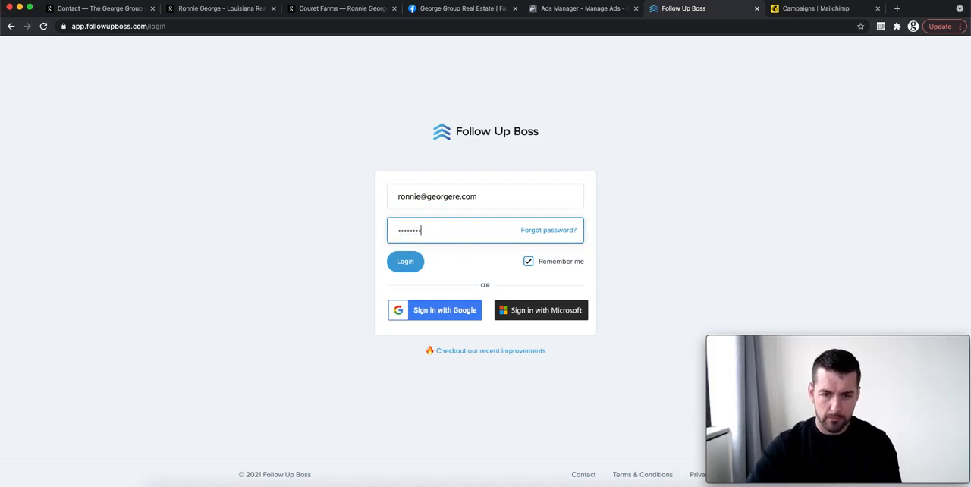
{"action": "left_click", "coordinate": [405, 261]}
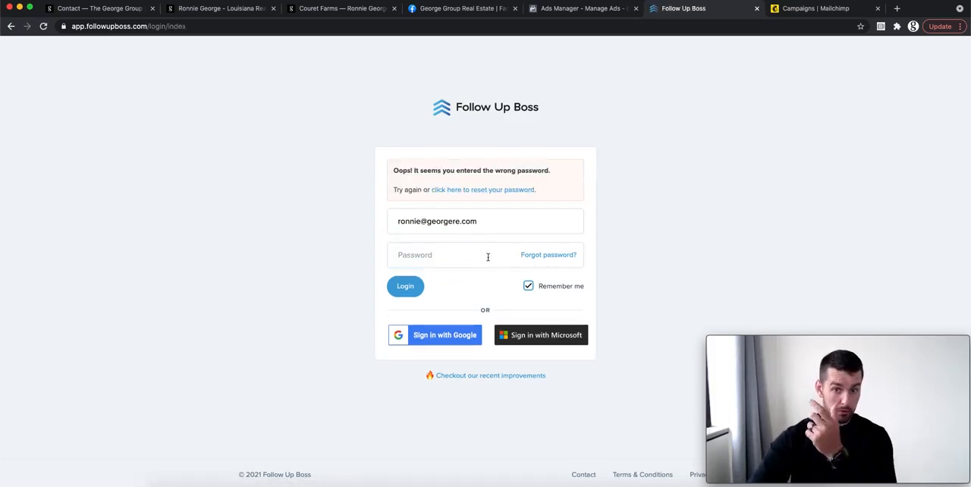
{"action": "left_click", "coordinate": [470, 255]}
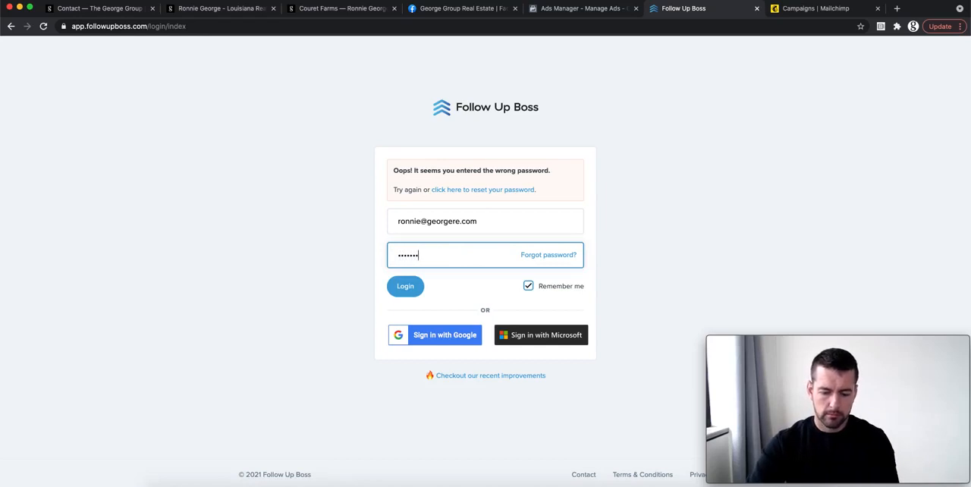
{"action": "left_click", "coordinate": [405, 286]}
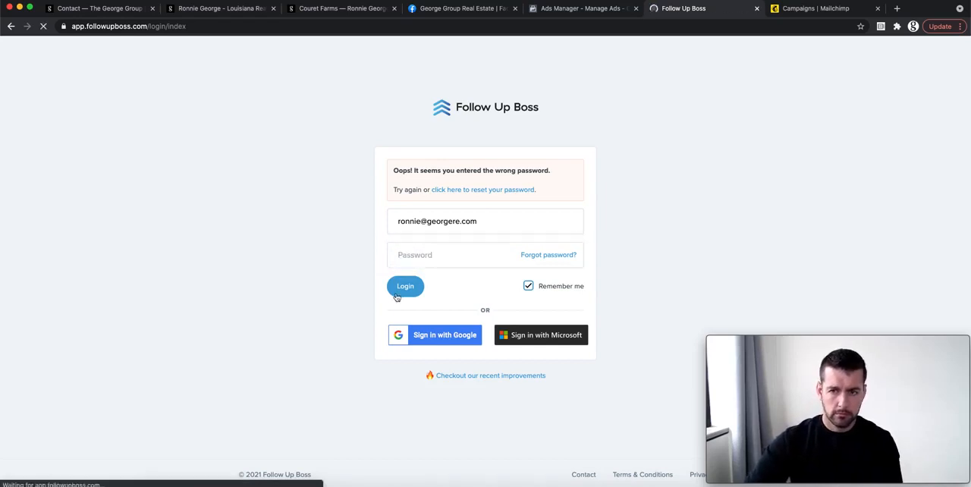
{"action": "type", "text": "••••"}
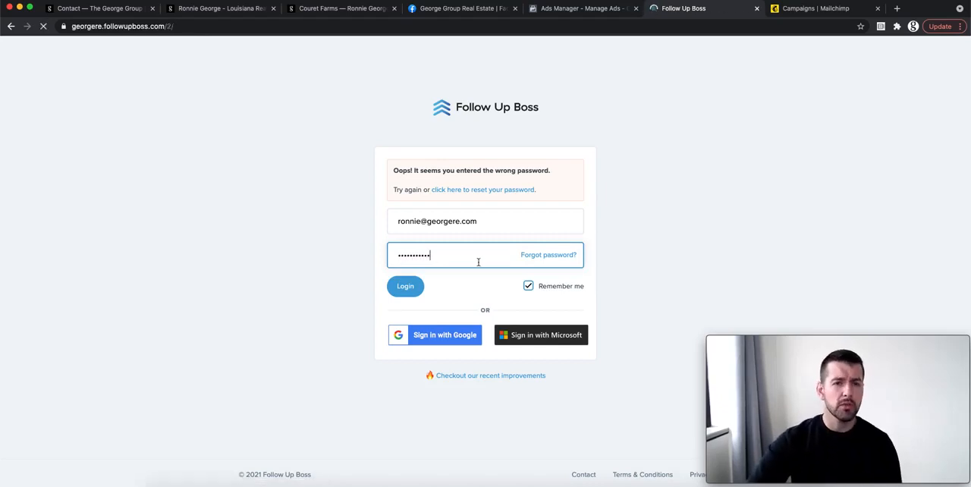
{"action": "left_click", "coordinate": [405, 286]}
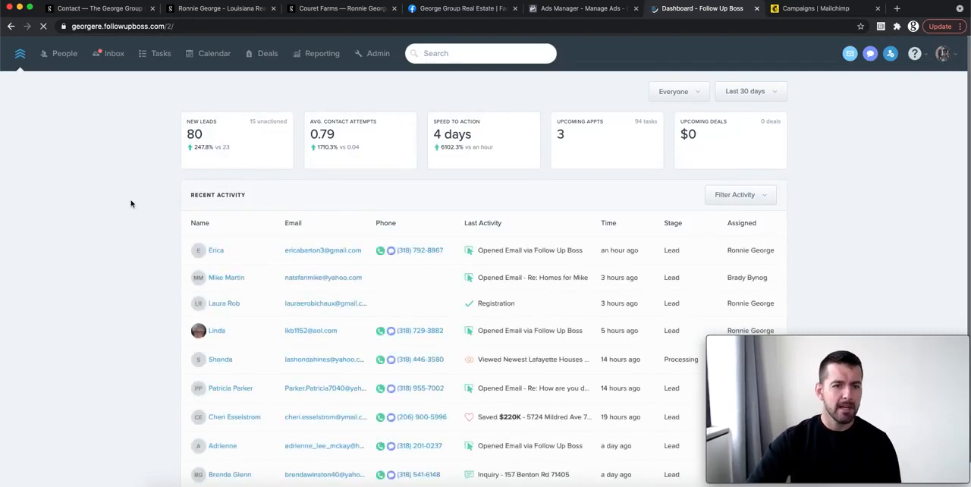
View all people, browse the dashboard and Inbox, then return to the People list
{"action": "scroll", "scroll_direction": "down", "scroll_amount": 3}
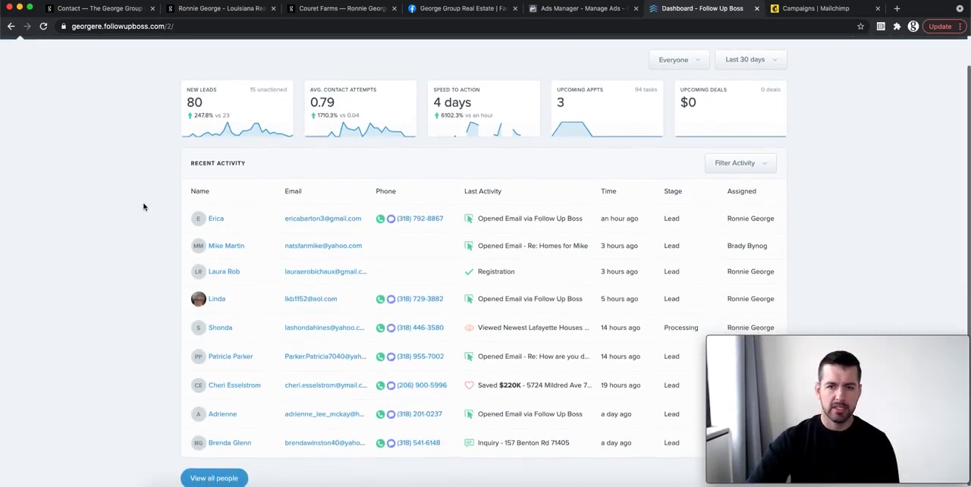
{"action": "left_click", "coordinate": [214, 478]}
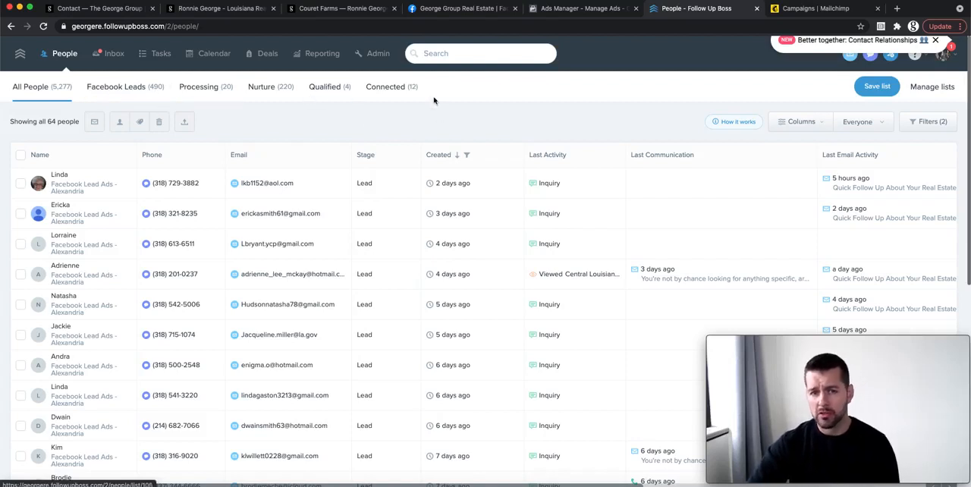
{"action": "mouse_move", "coordinate": [391, 141]}
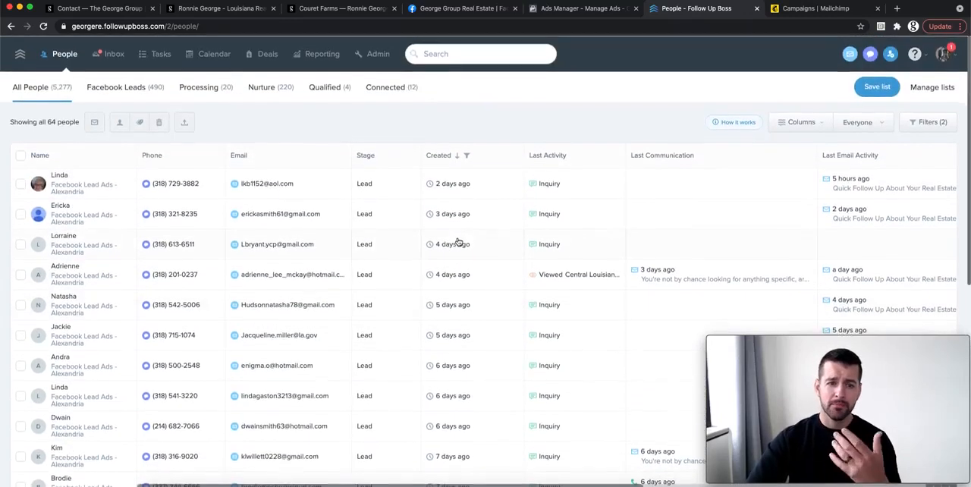
{"action": "left_click", "coordinate": [20, 53]}
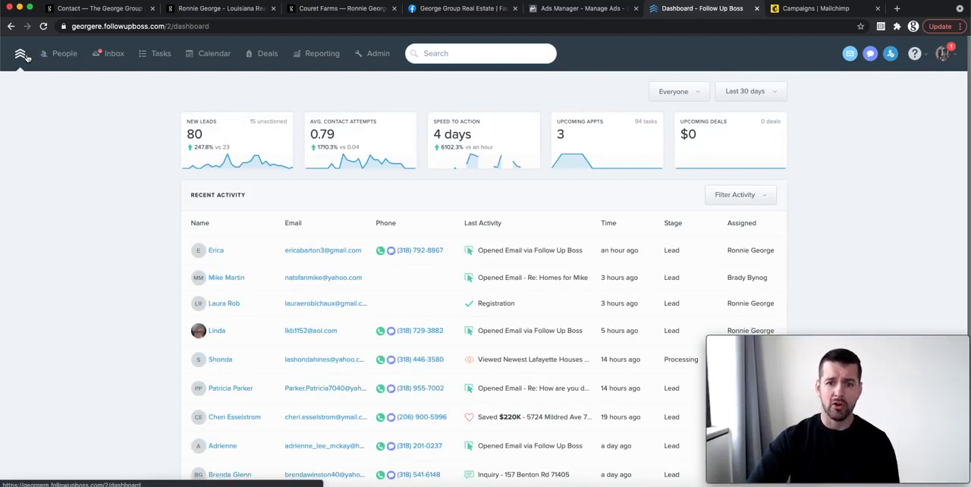
{"action": "left_click", "coordinate": [114, 53]}
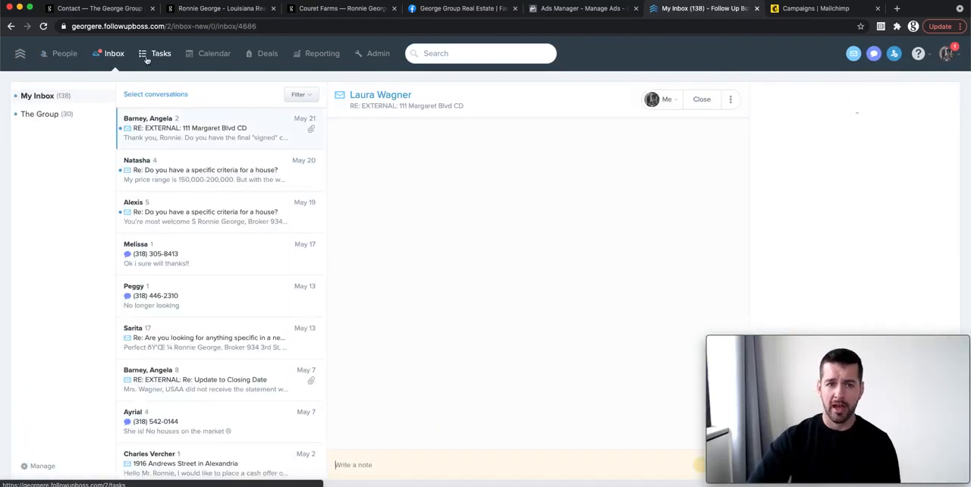
{"action": "left_click", "coordinate": [64, 53]}
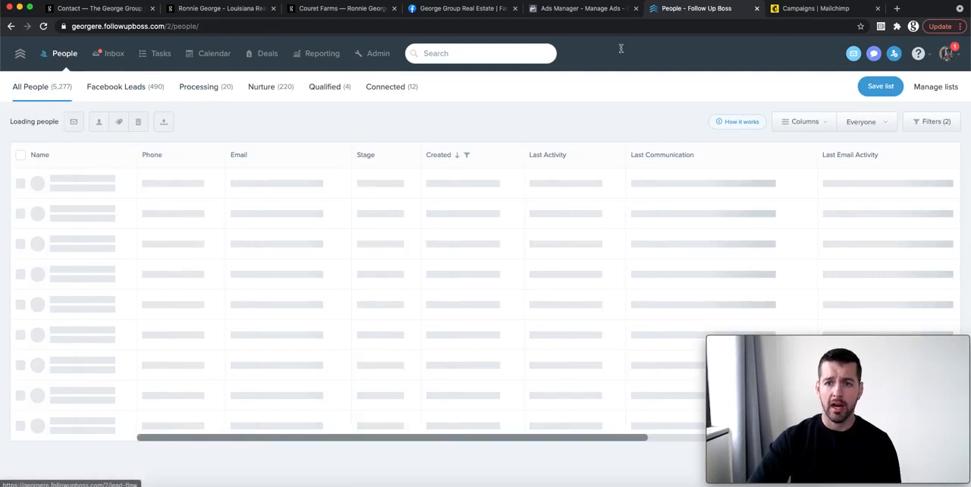
{"action": "left_click", "coordinate": [815, 8]}
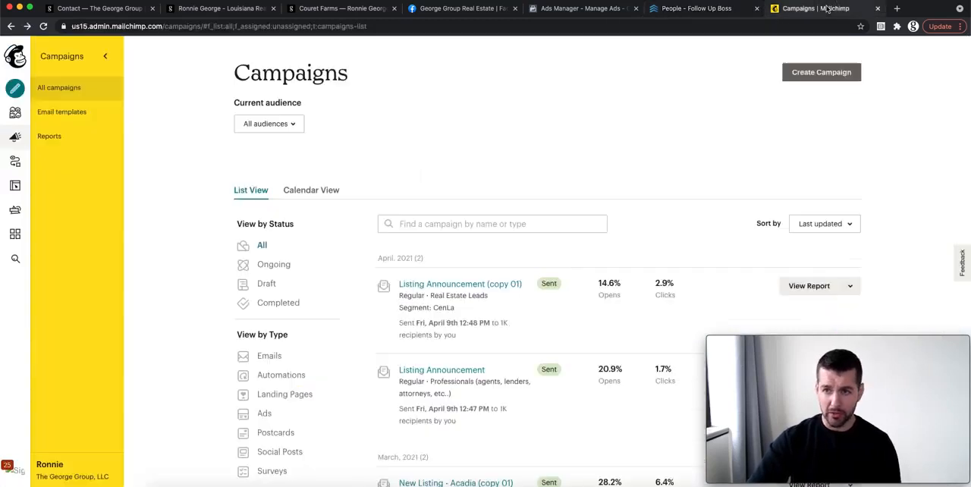
{"action": "mouse_move", "coordinate": [692, 121]}
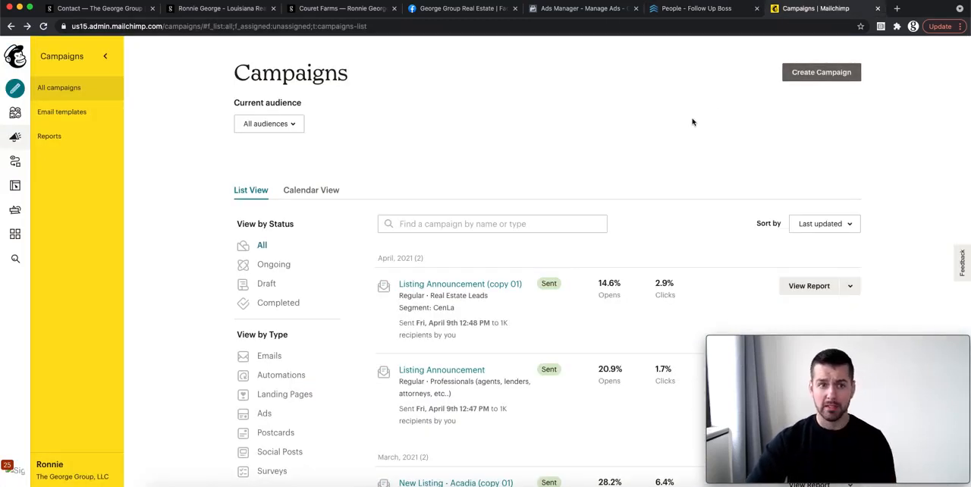
Scroll the Campaigns list and choose View email for Real Estate Market Update 02.10
{"action": "scroll", "scroll_direction": "down", "scroll_amount": 3}
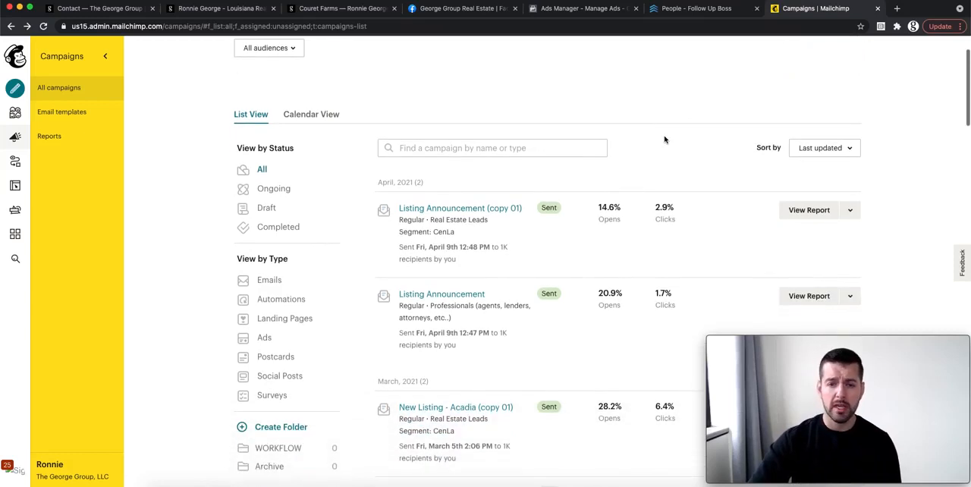
{"action": "scroll", "scroll_direction": "down", "scroll_amount": 3}
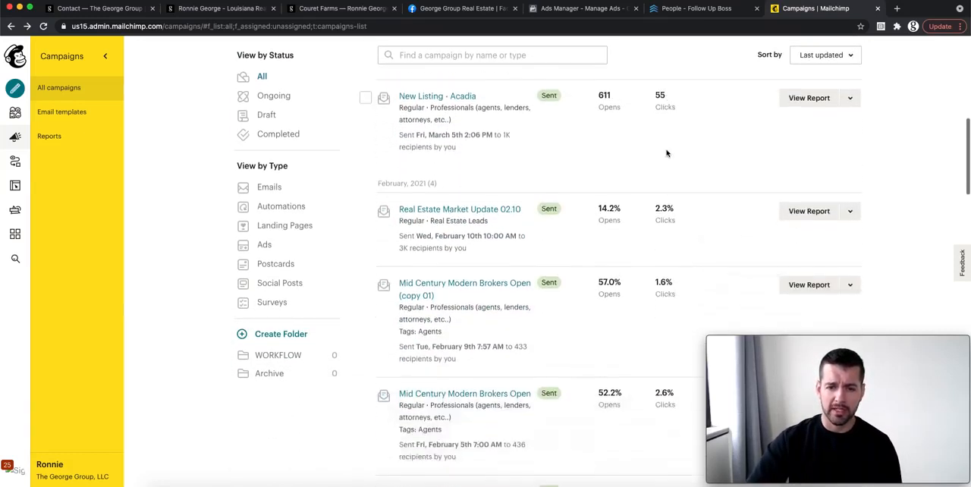
{"action": "left_click", "coordinate": [848, 188]}
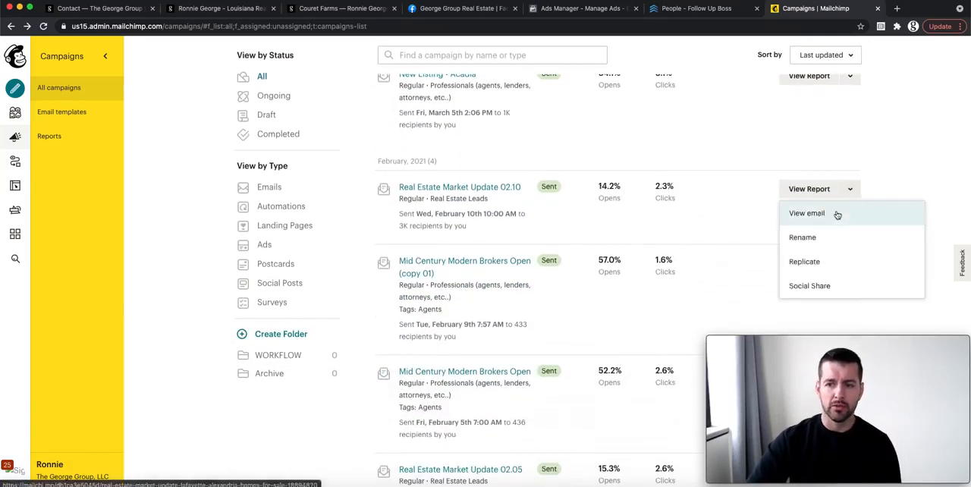
{"action": "left_click", "coordinate": [806, 213]}
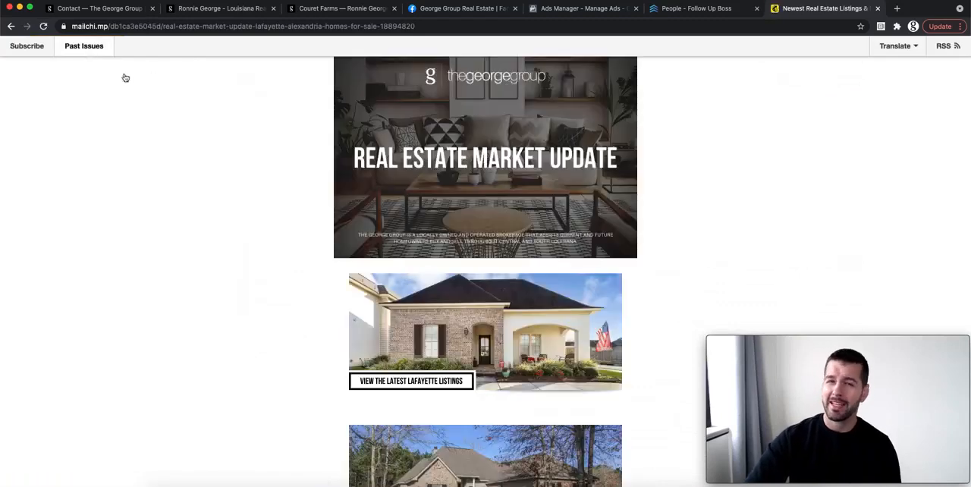
{"action": "mouse_move", "coordinate": [425, 175]}
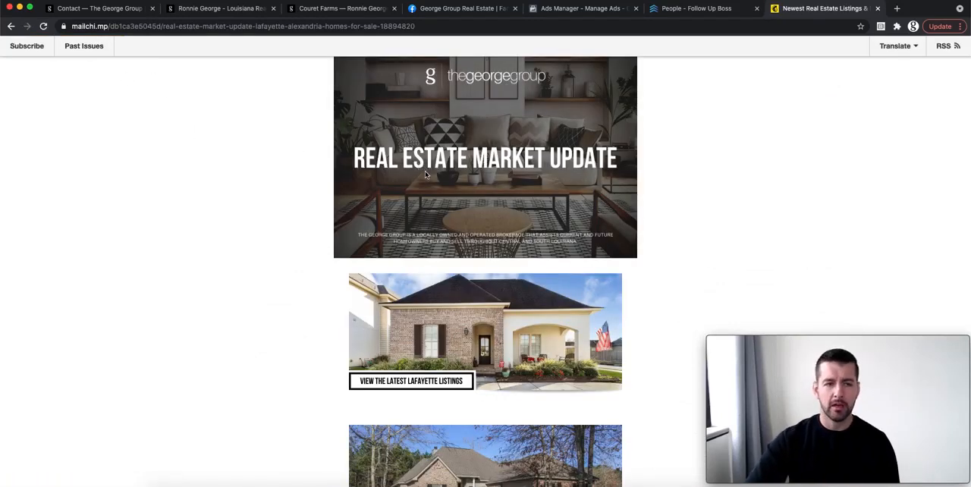
{"action": "scroll", "scroll_direction": "down", "scroll_amount": 3}
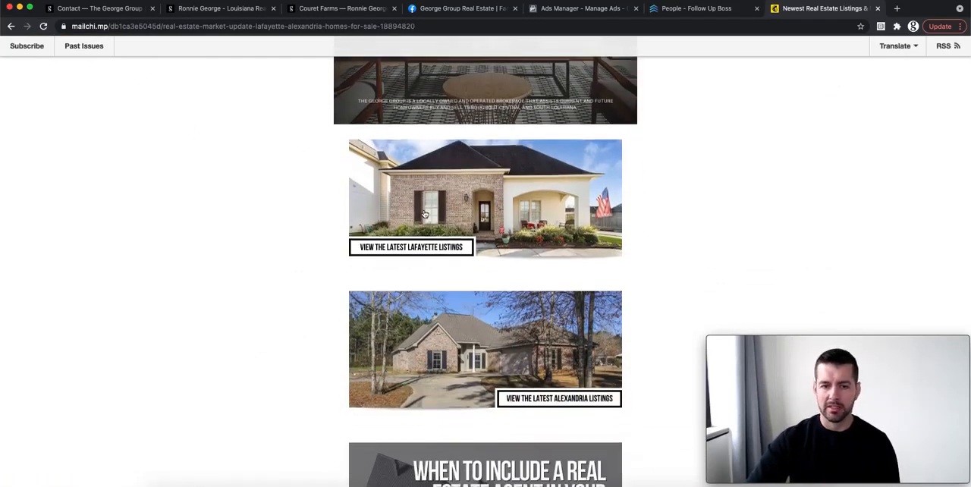
{"action": "mouse_move", "coordinate": [424, 214]}
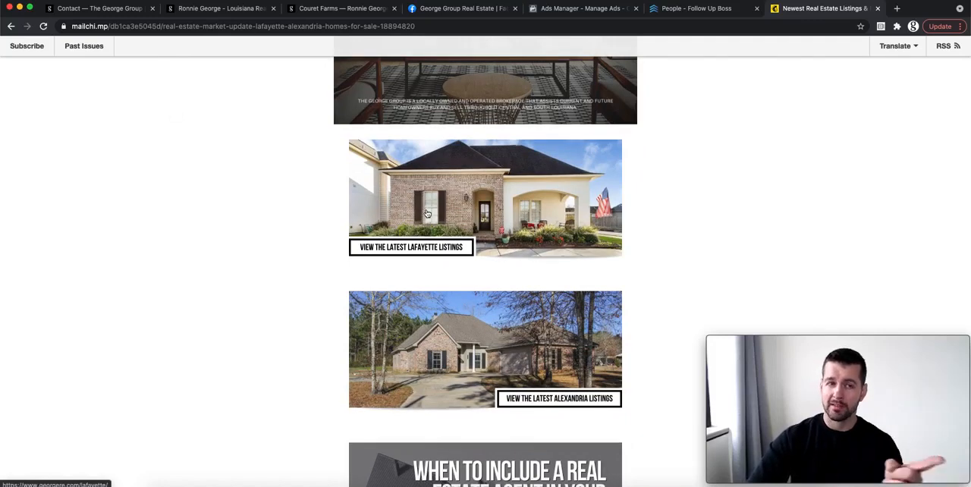
{"action": "scroll", "scroll_direction": "down", "scroll_amount": 3}
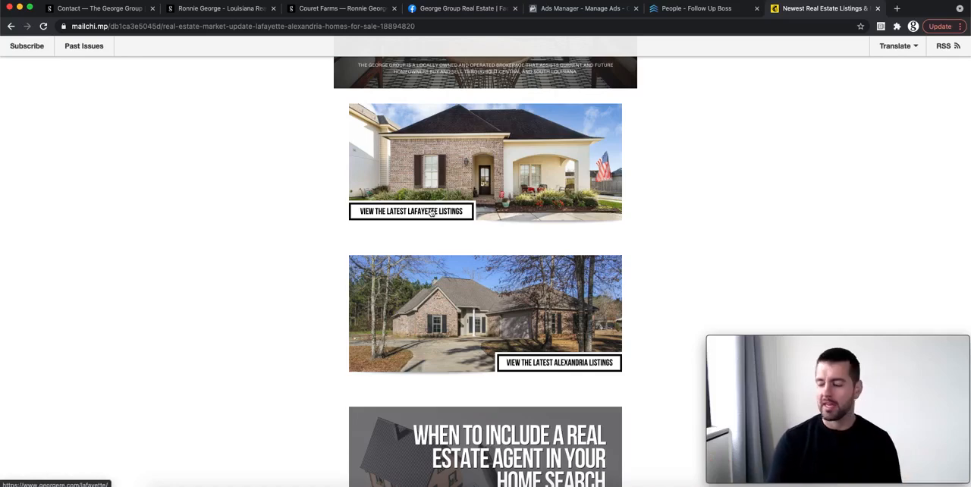
{"action": "scroll", "scroll_direction": "down", "scroll_amount": 3}
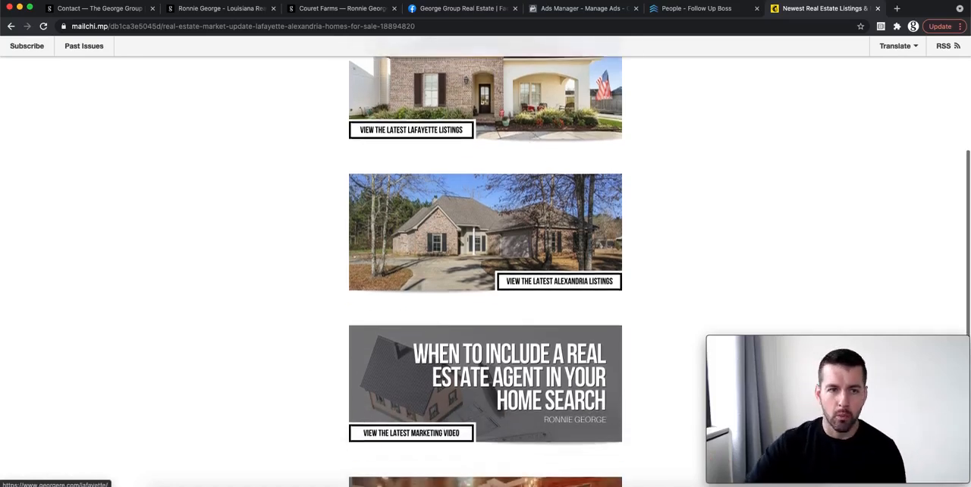